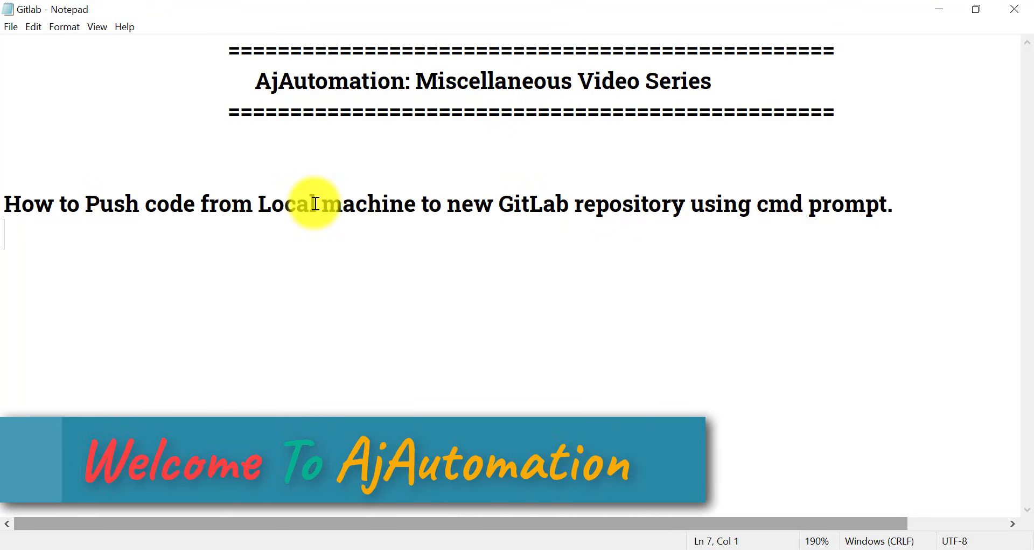
{"action": "mouse_move", "coordinate": [323, 182]}
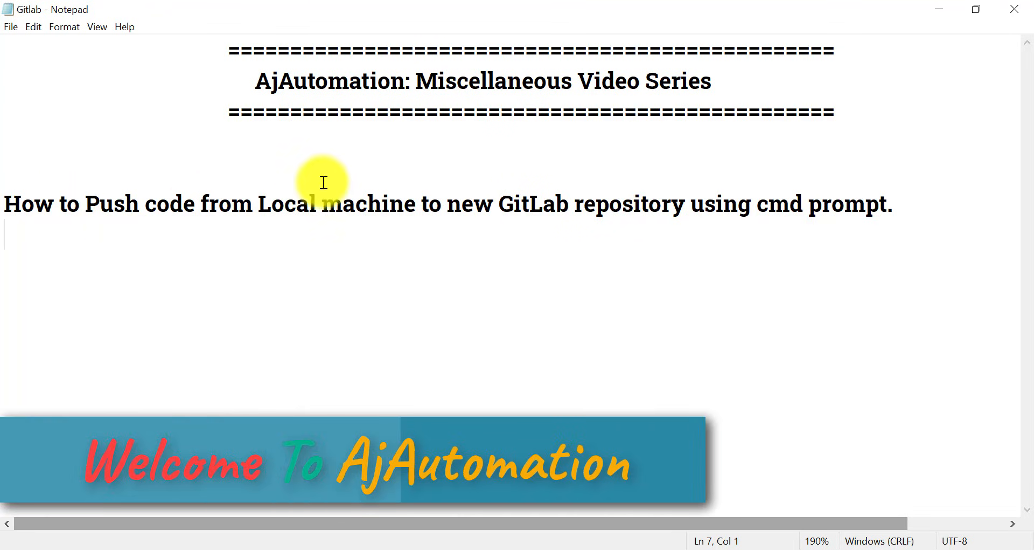
{"action": "mouse_move", "coordinate": [675, 191]}
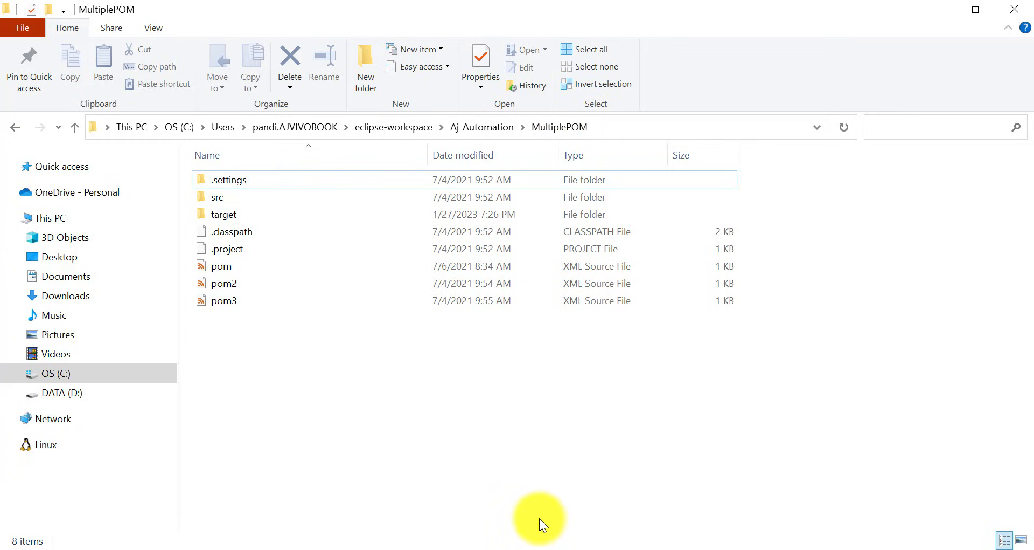
{"action": "mouse_move", "coordinate": [521, 517]}
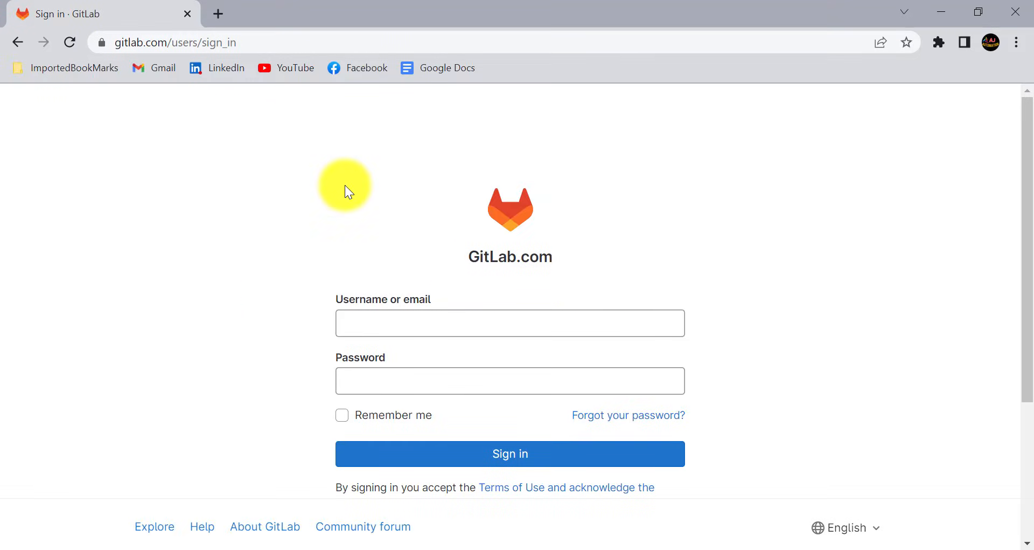
{"action": "mouse_move", "coordinate": [563, 380]}
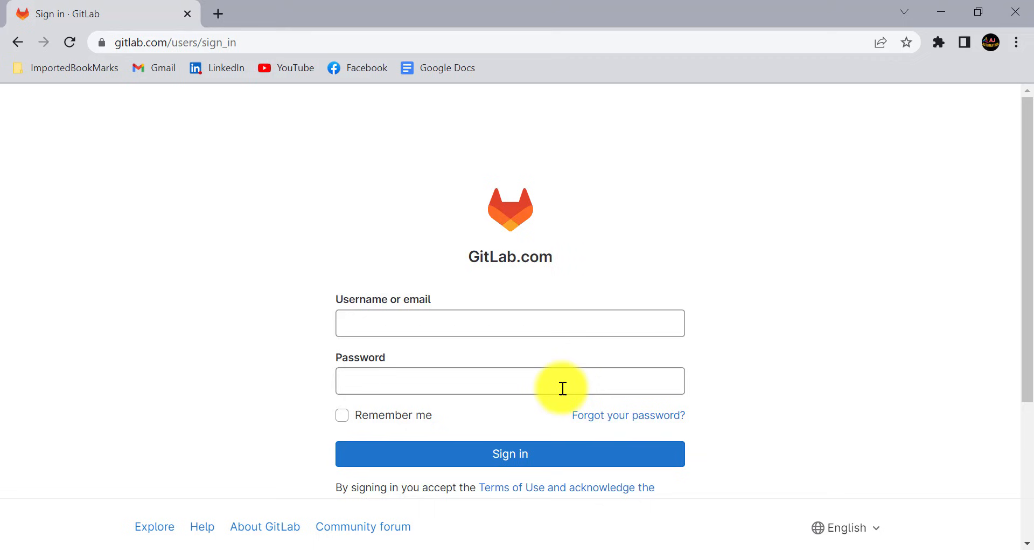
{"action": "scroll", "scroll_direction": "up", "scroll_amount": 3}
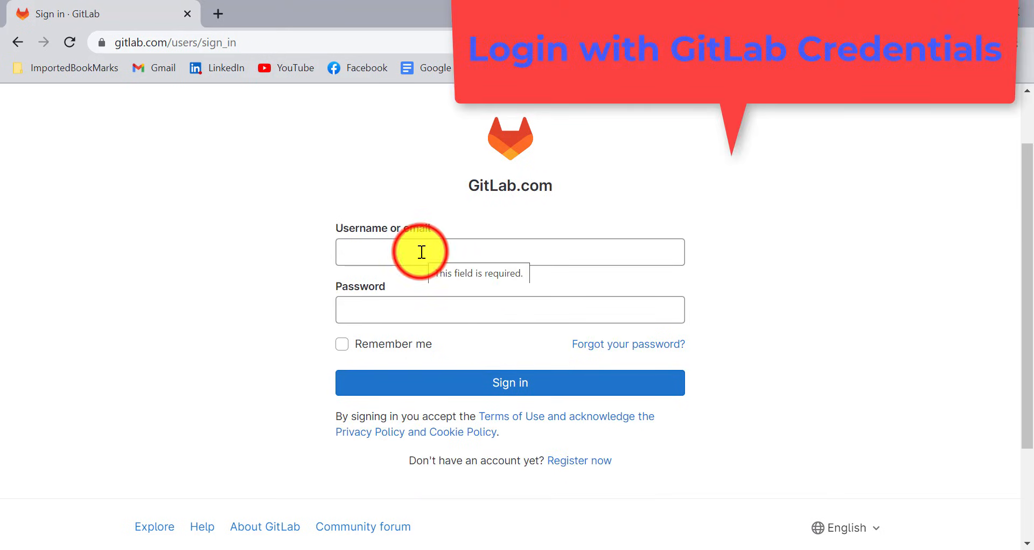
{"action": "type", "text": "aja"}
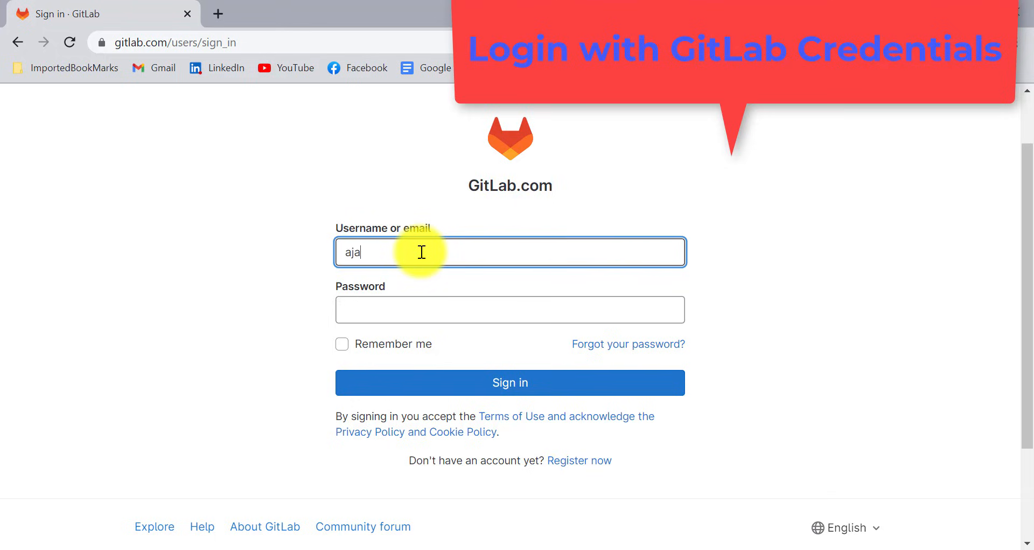
{"action": "left_click", "coordinate": [510, 382]}
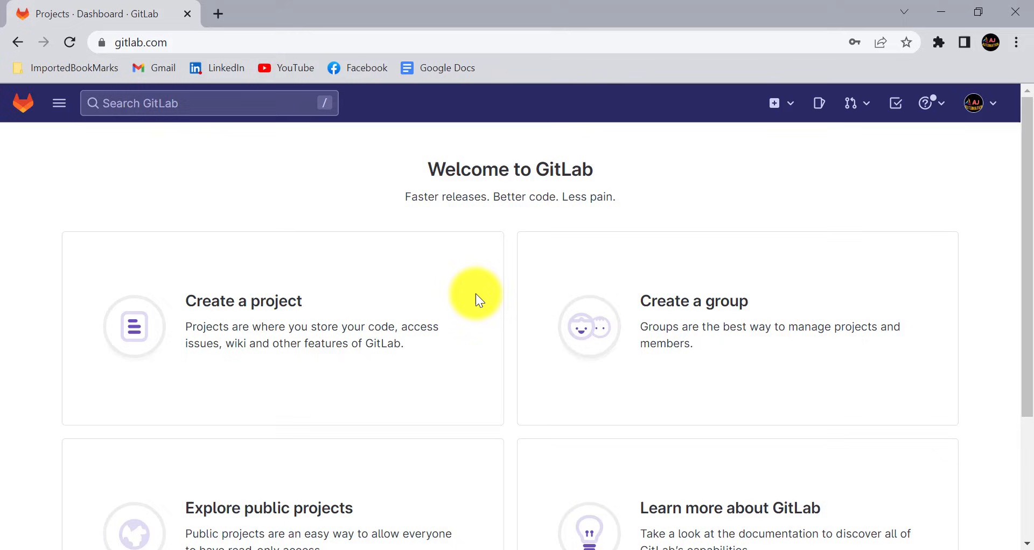
{"action": "mouse_move", "coordinate": [209, 324]}
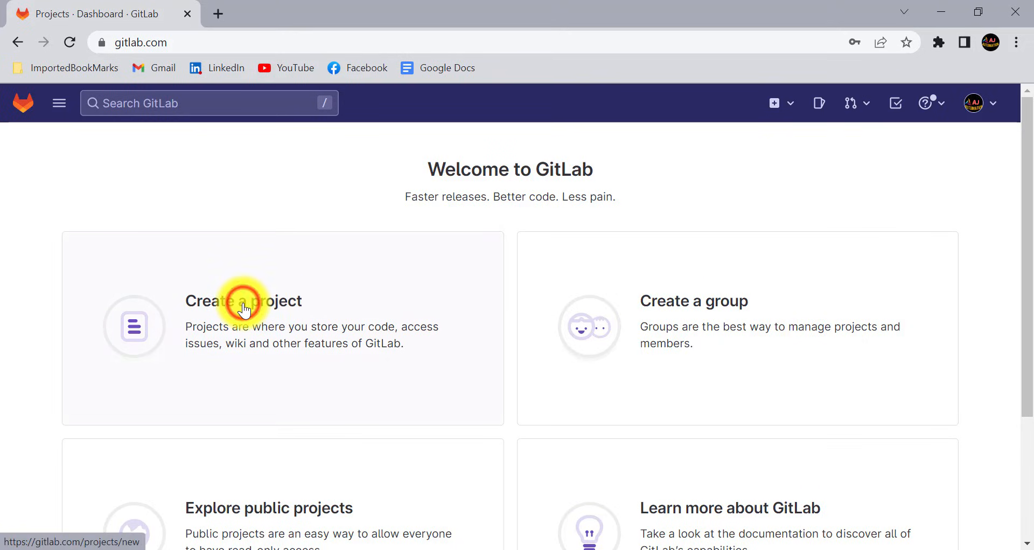
Step: Choose Create a project on the dashboard, then Create blank project
{"action": "left_click", "coordinate": [243, 301]}
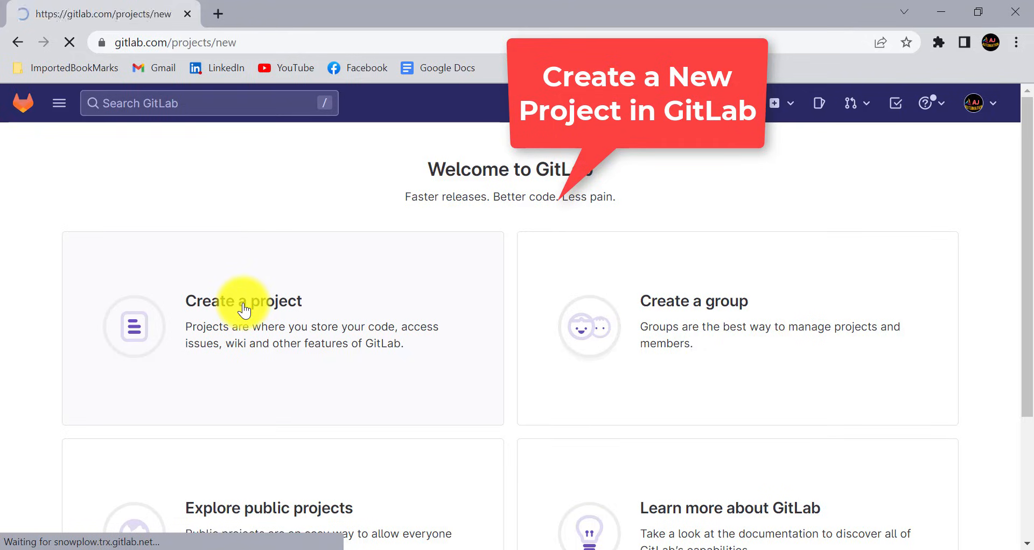
{"action": "left_click", "coordinate": [244, 301]}
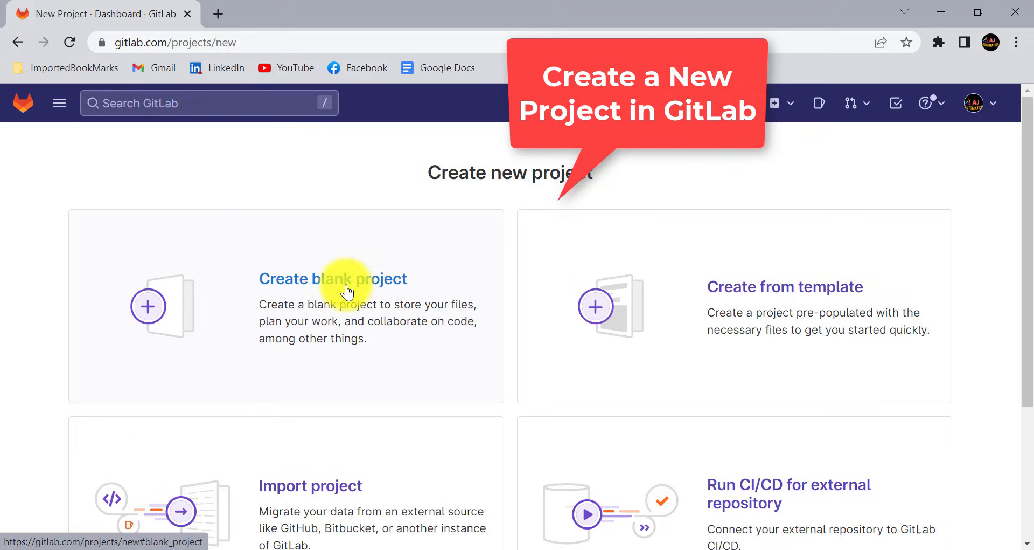
{"action": "left_click", "coordinate": [333, 278]}
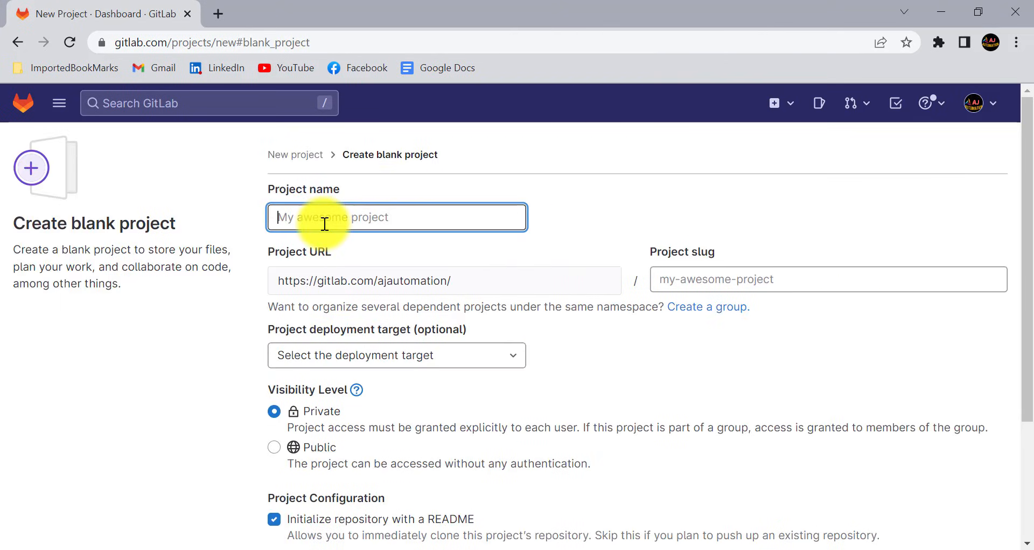
Step: Name the new project 'MultiplePOM'
{"action": "type", "text": "Mul"}
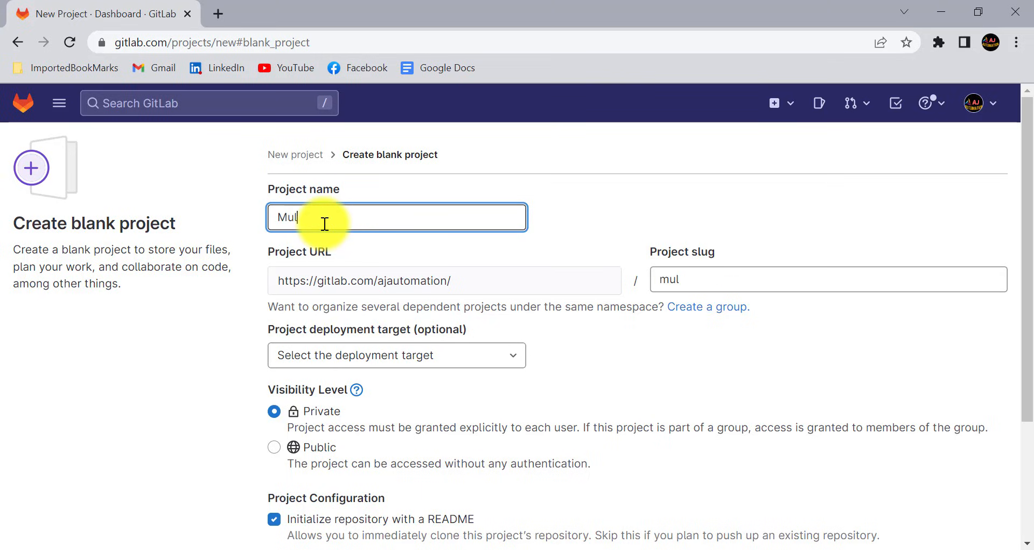
{"action": "type", "text": "tiple"}
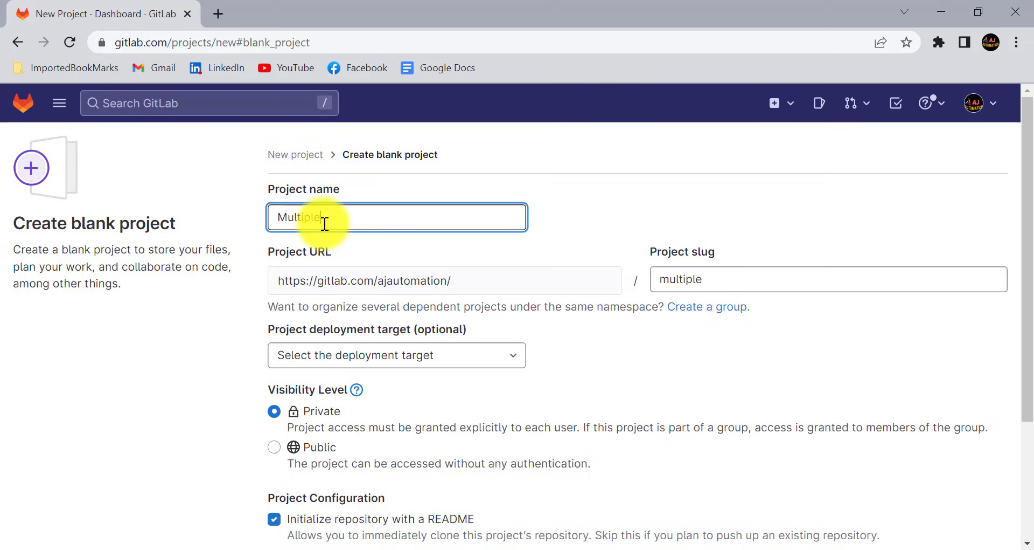
{"action": "type", "text": "POM"}
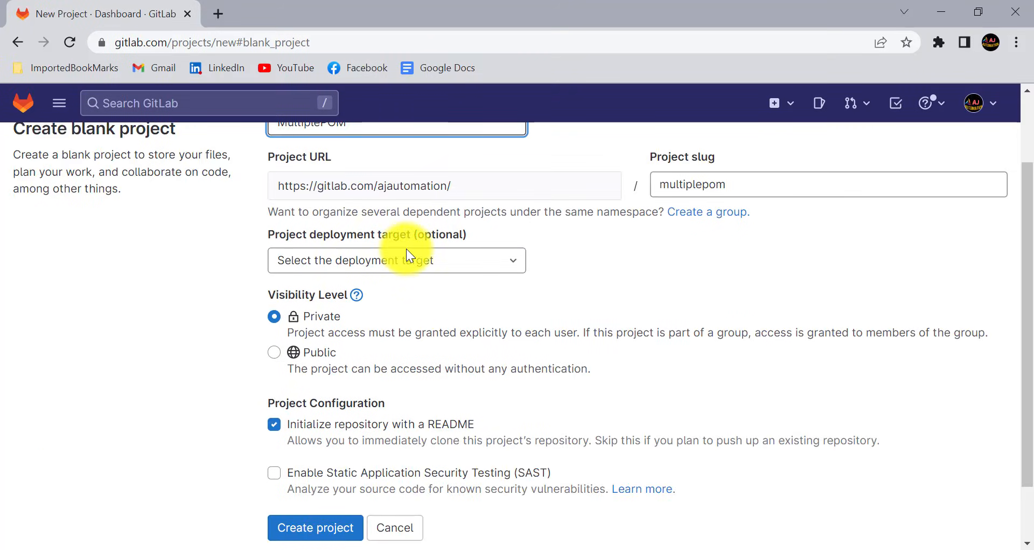
Step: Set No deployment planned, Public visibility, no README, and create the project
{"action": "left_click", "coordinate": [396, 259]}
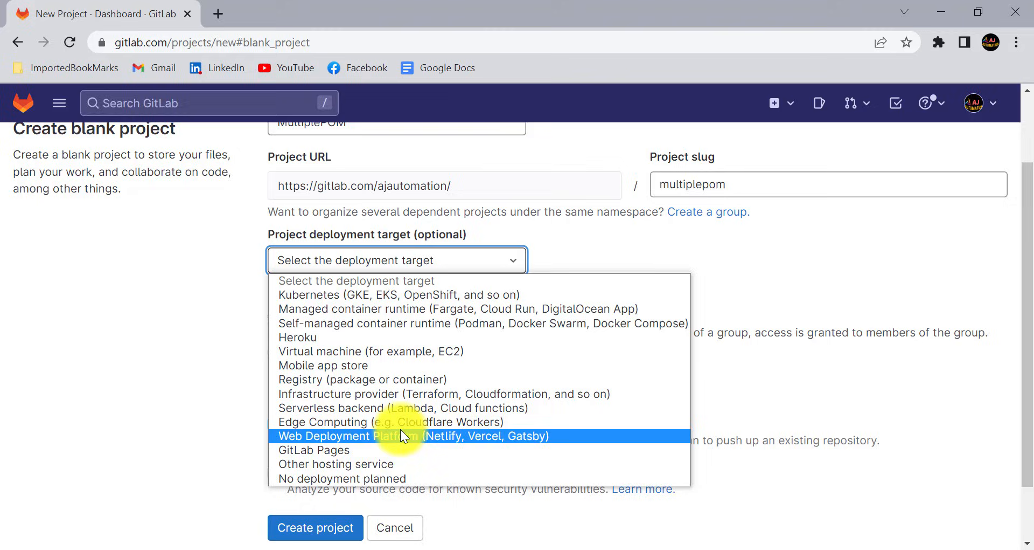
{"action": "left_click", "coordinate": [341, 477]}
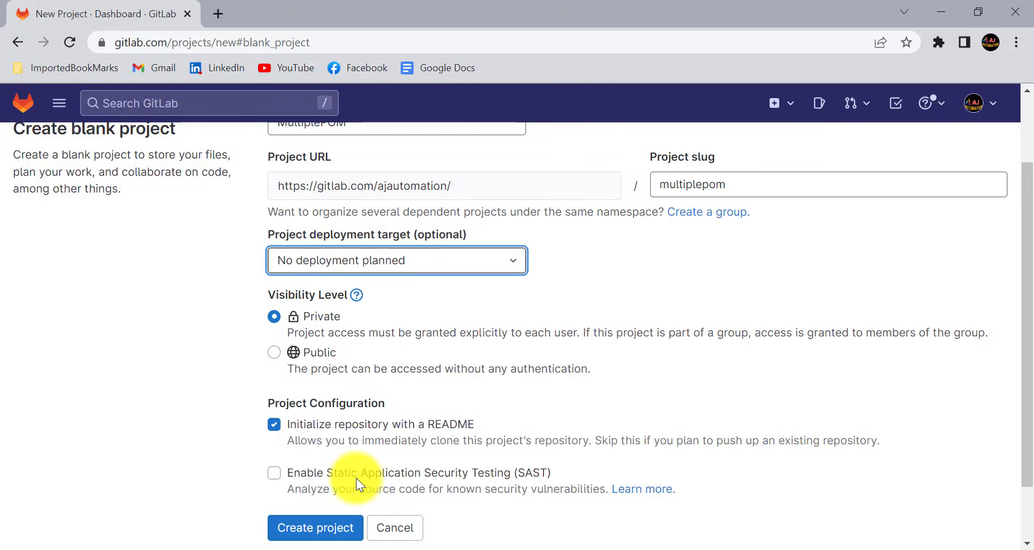
{"action": "scroll", "scroll_direction": "down", "scroll_amount": 3}
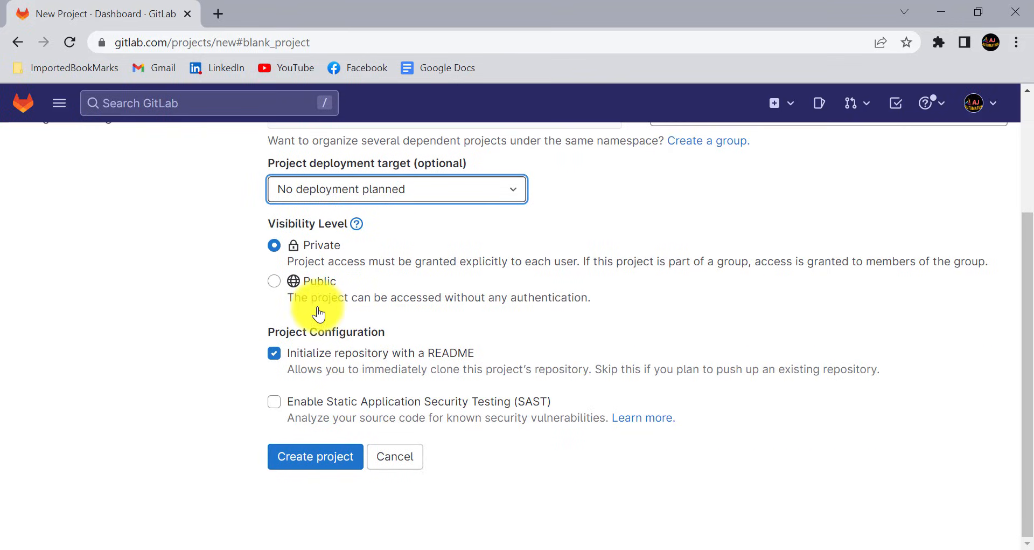
{"action": "left_click", "coordinate": [273, 280]}
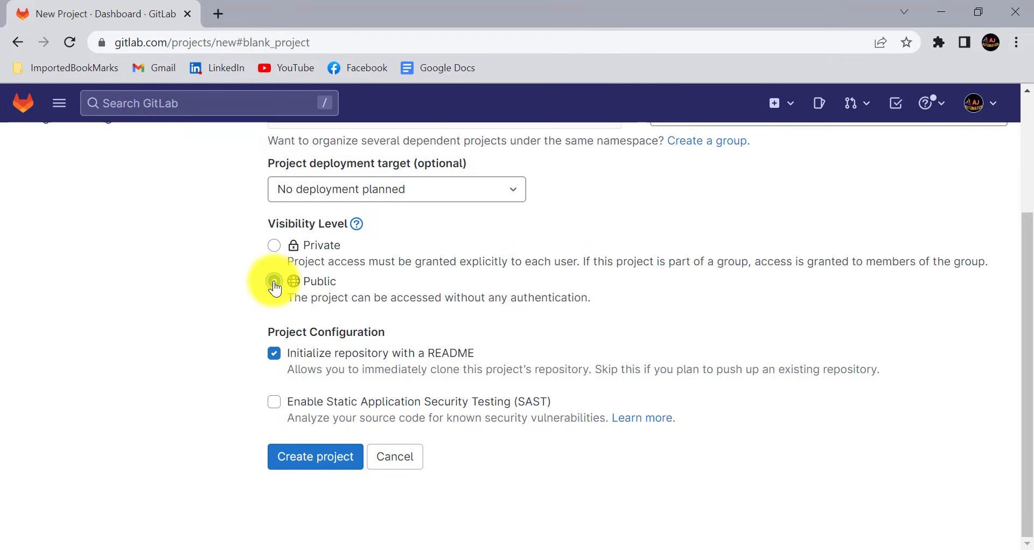
{"action": "left_click", "coordinate": [274, 282]}
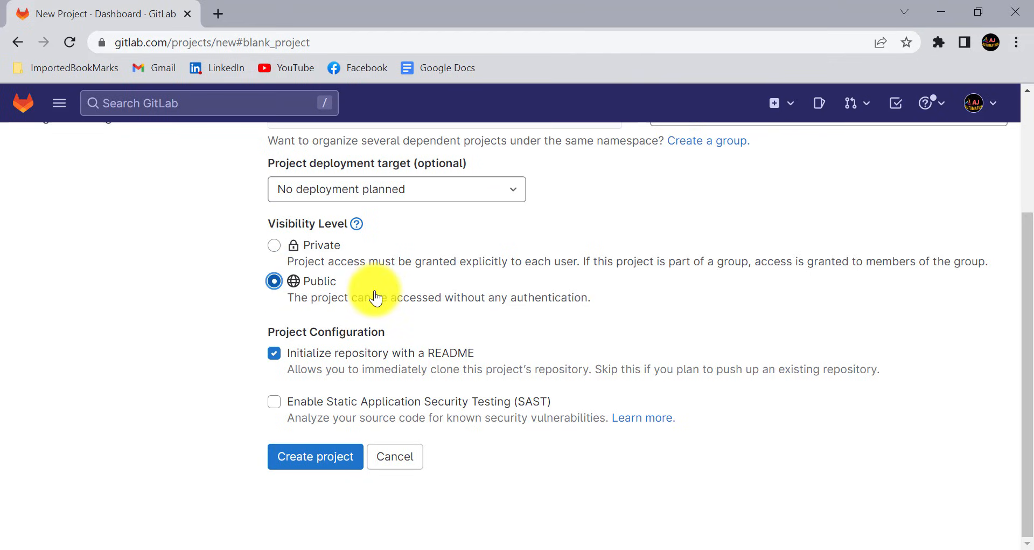
{"action": "mouse_move", "coordinate": [409, 339]}
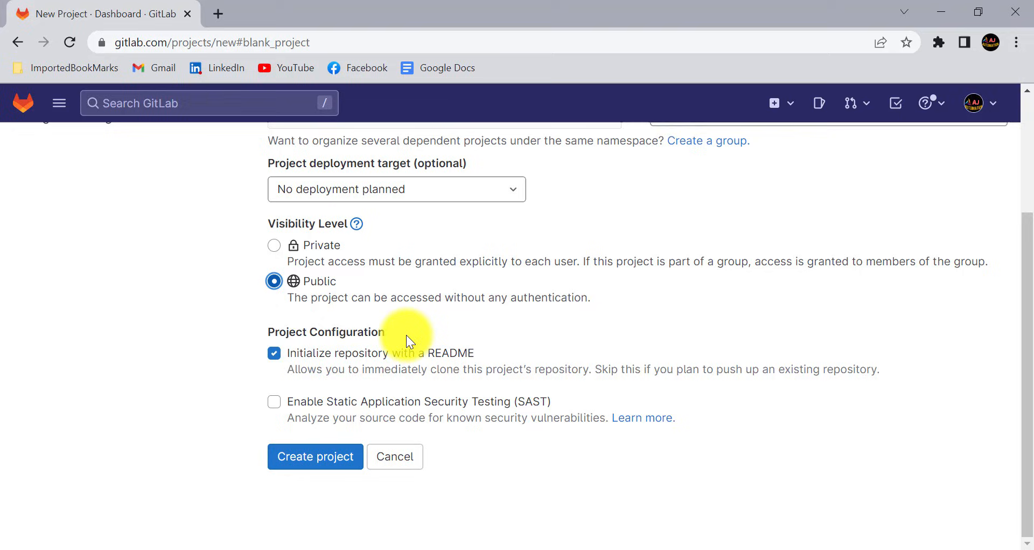
{"action": "mouse_move", "coordinate": [344, 362]}
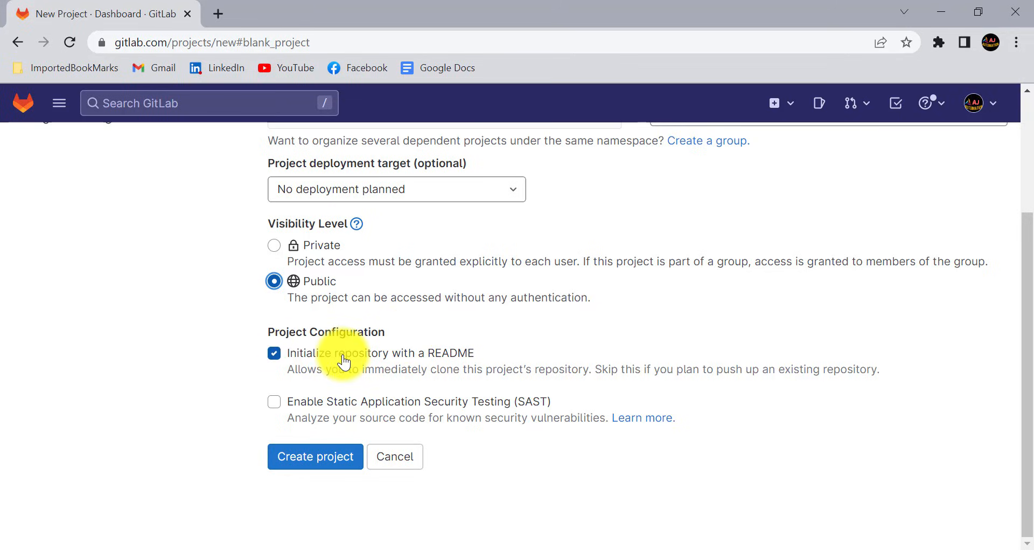
{"action": "mouse_move", "coordinate": [442, 368]}
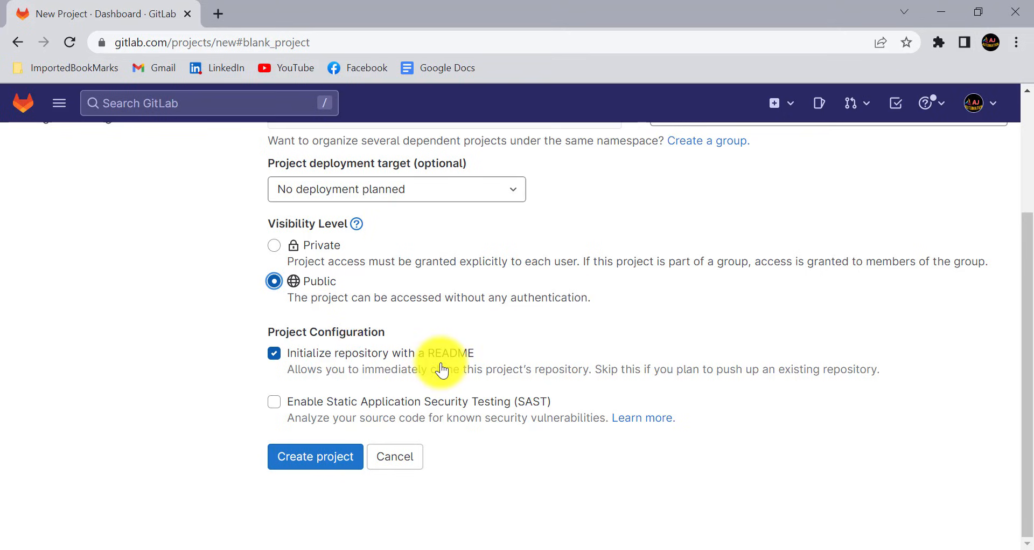
{"action": "mouse_move", "coordinate": [421, 366]}
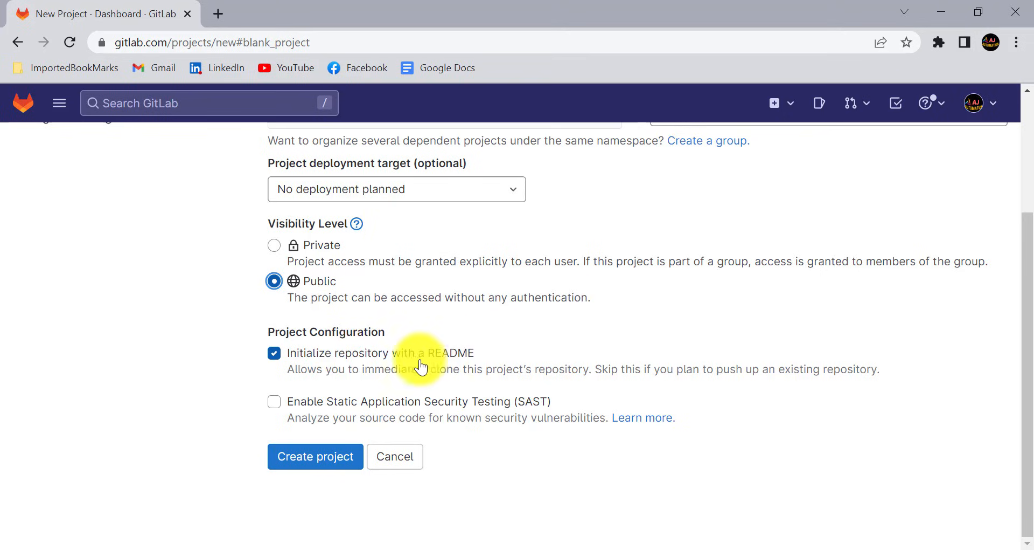
{"action": "left_click", "coordinate": [274, 353]}
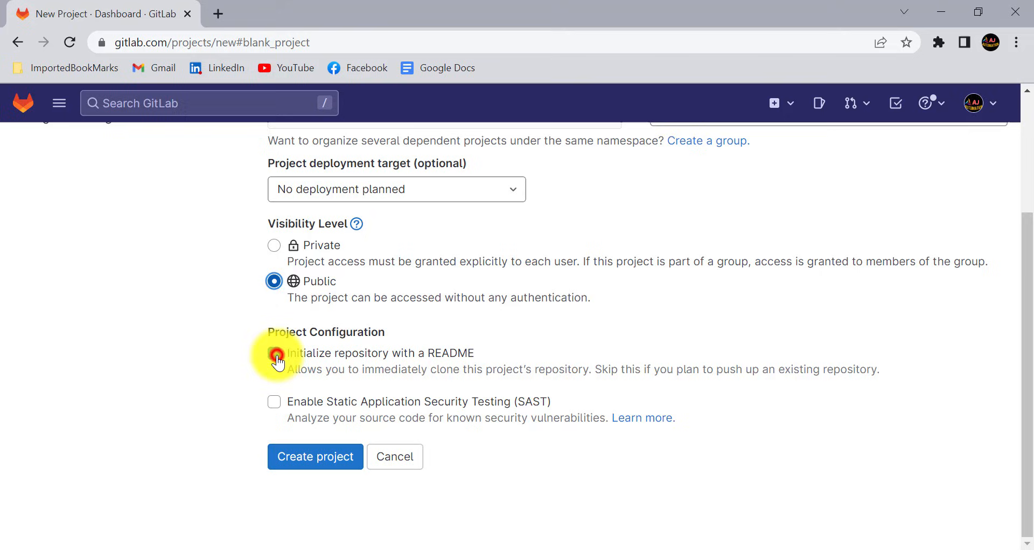
{"action": "left_click", "coordinate": [315, 456]}
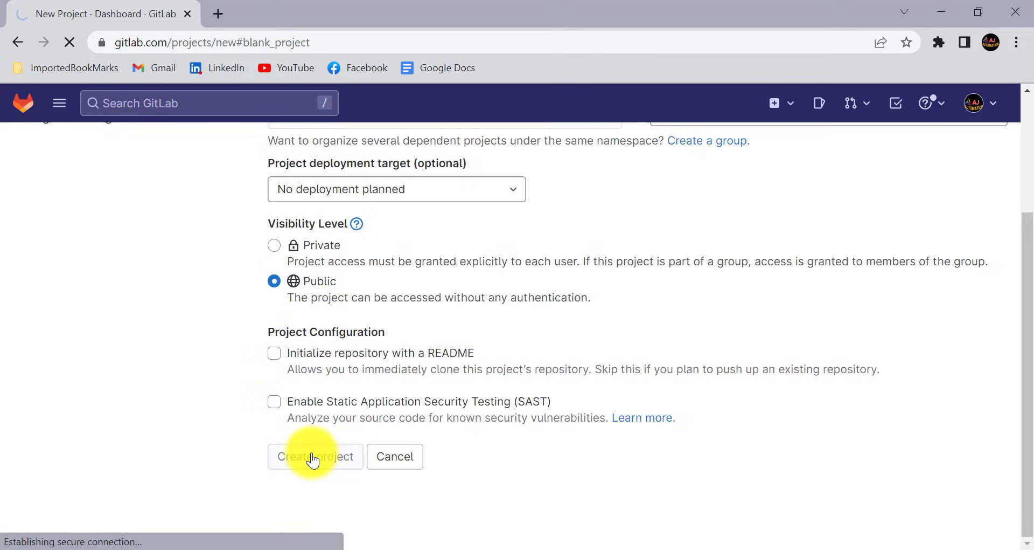
Step: Load the empty MultiplePOM project page and scroll through its command line instructions
{"action": "left_click", "coordinate": [315, 456]}
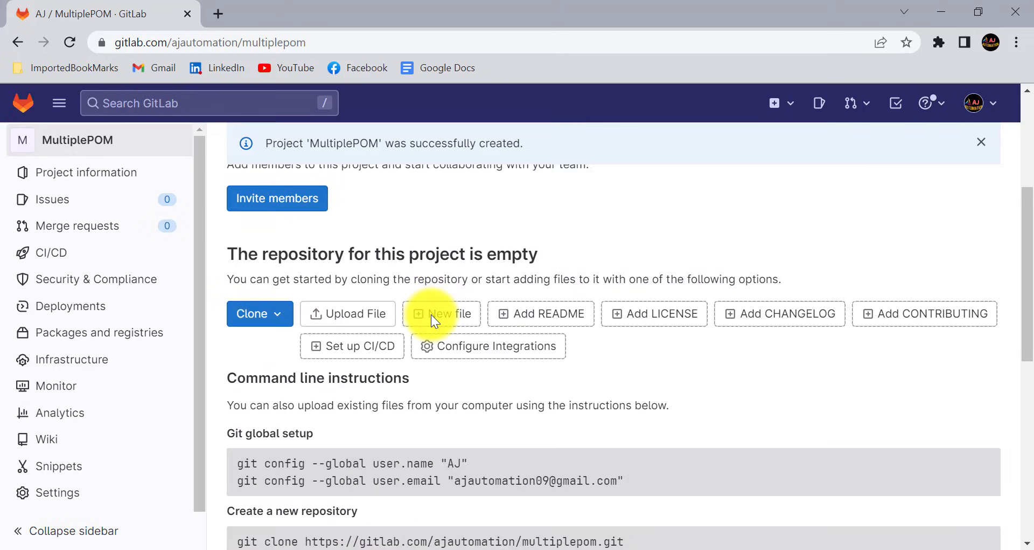
{"action": "scroll", "scroll_direction": "up", "scroll_amount": 3}
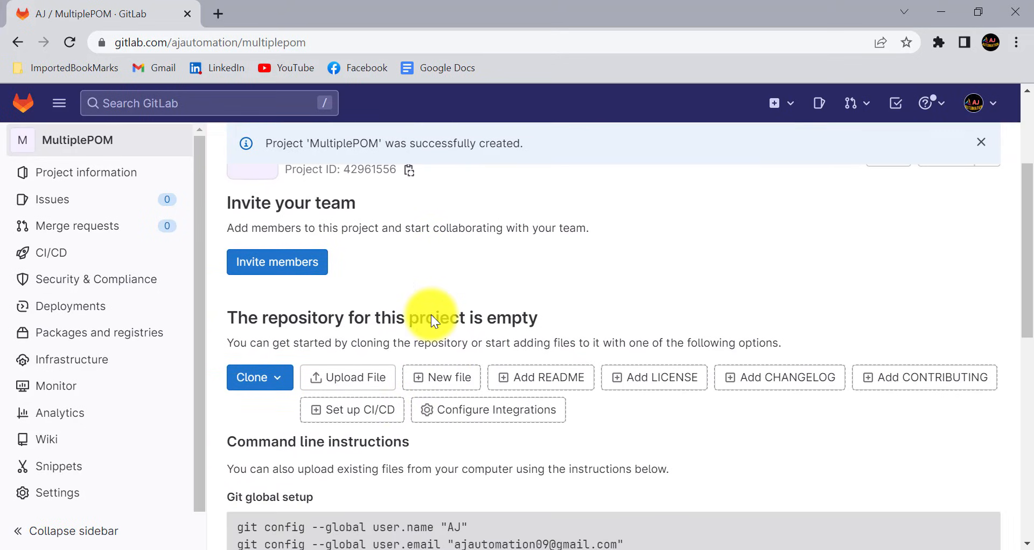
{"action": "scroll", "scroll_direction": "down", "scroll_amount": 3}
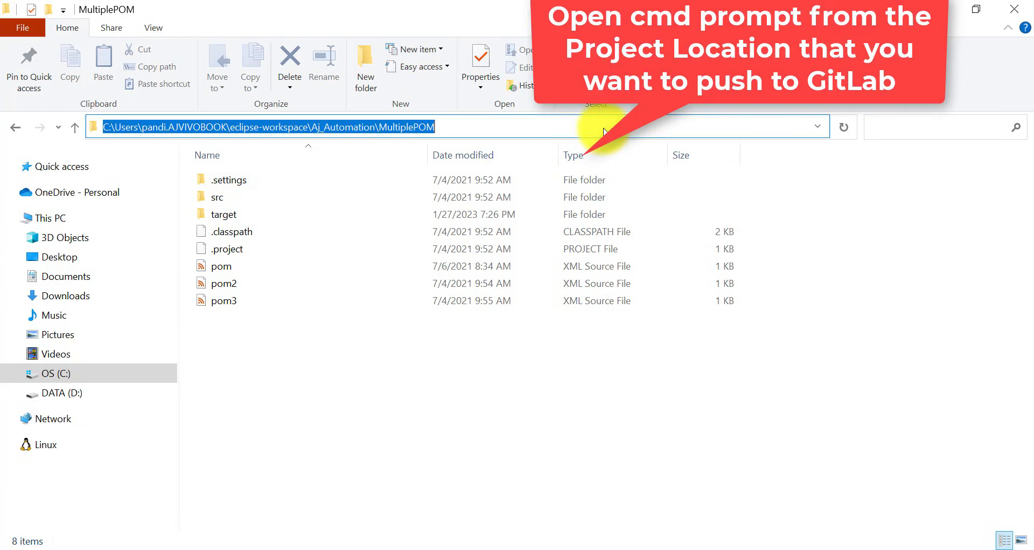
Step: Launch Command Prompt in the MultiplePOM folder via 'cmd' in the address bar
{"action": "type", "text": "cmd"}
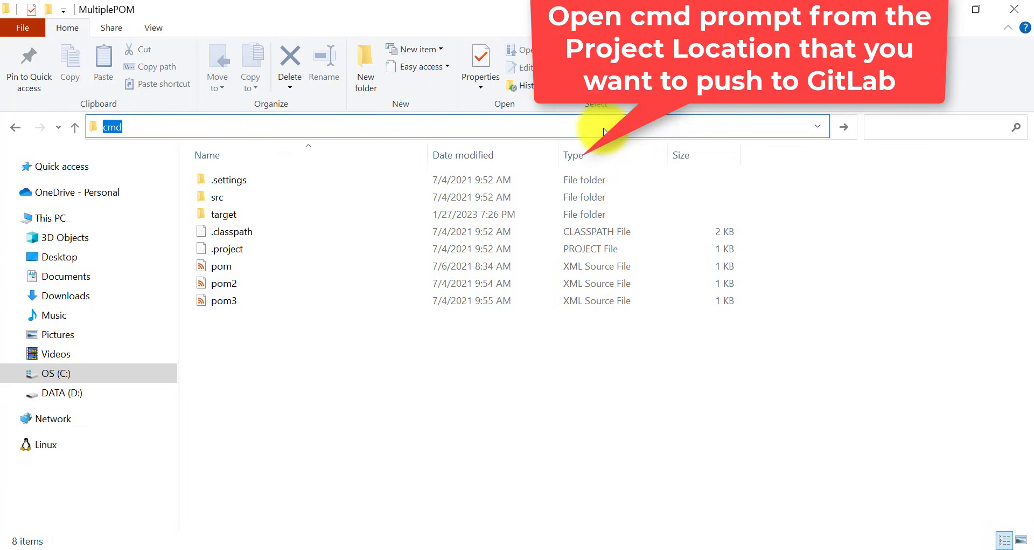
{"action": "key", "text": "Return"}
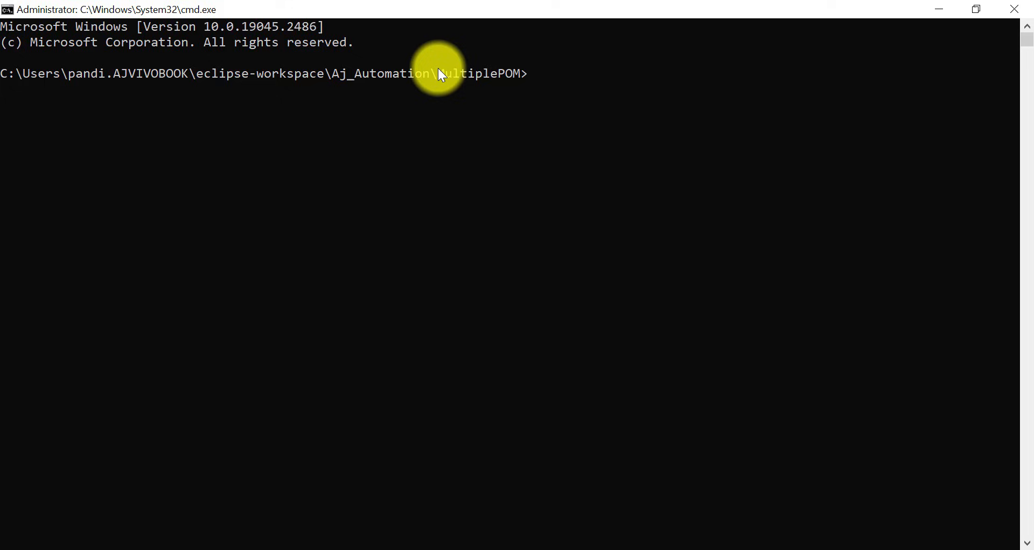
Step: Run git init to create an empty repository in the MultiplePOM folder
{"action": "type", "text": "git"}
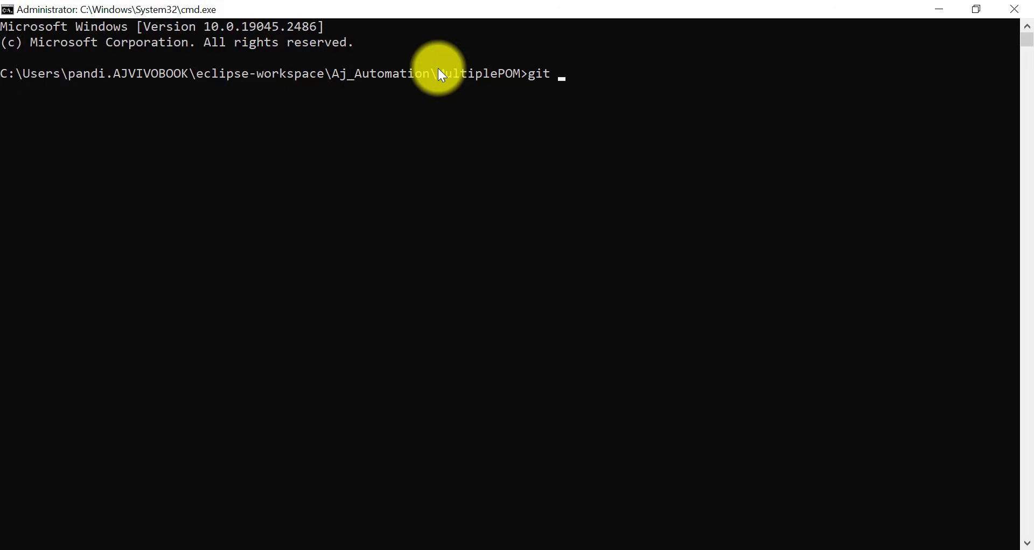
{"action": "mouse_move", "coordinate": [440, 443]}
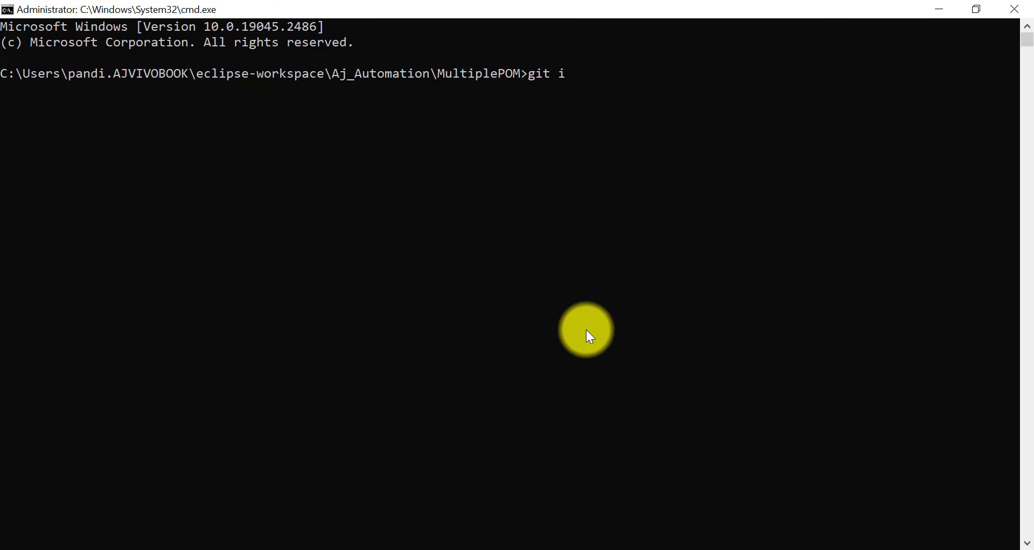
{"action": "type", "text": "nit"}
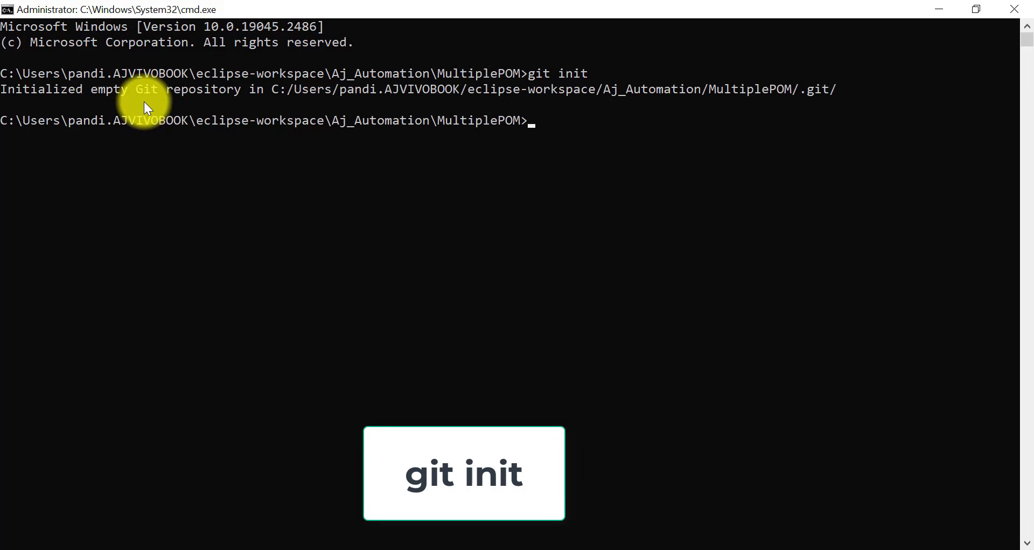
{"action": "mouse_move", "coordinate": [419, 528]}
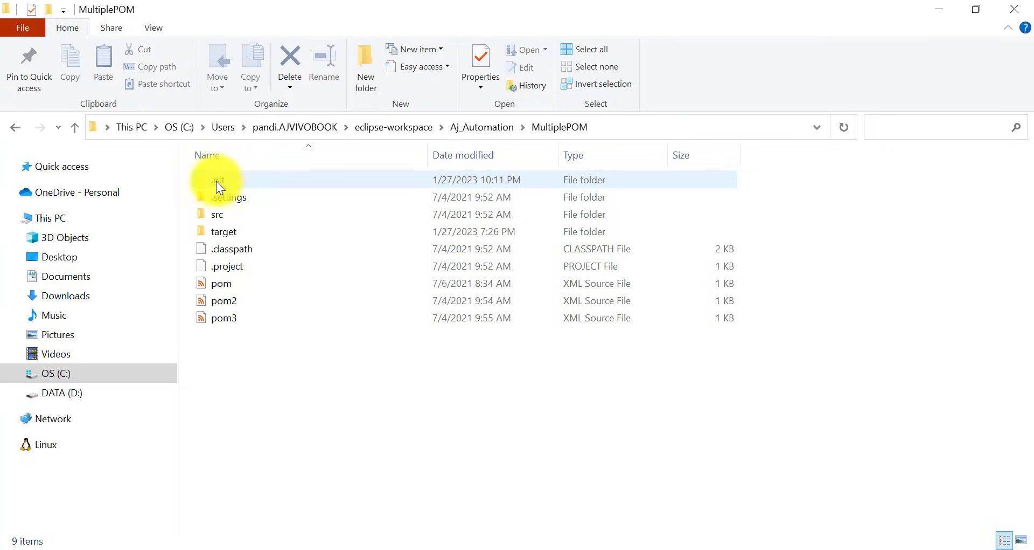
{"action": "mouse_move", "coordinate": [237, 181]}
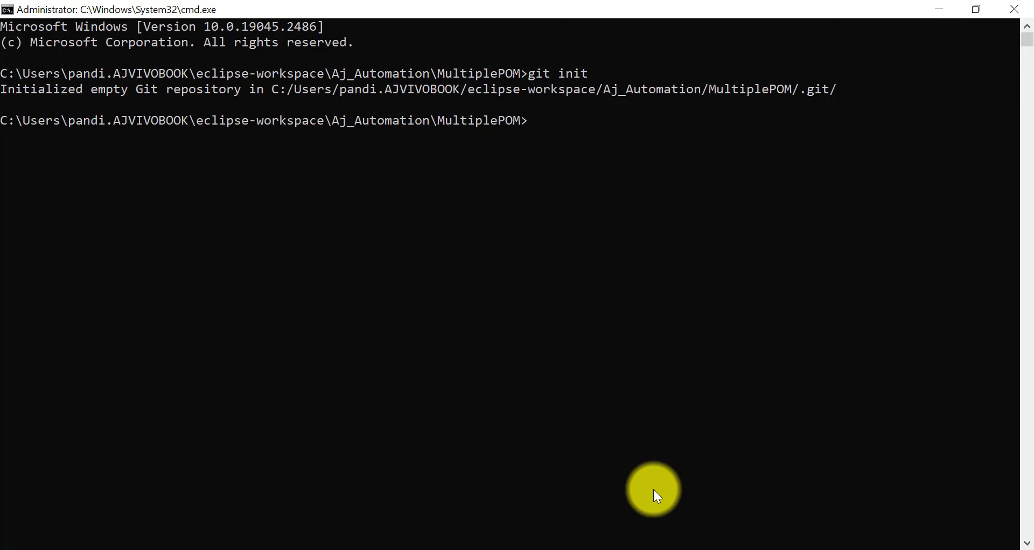
{"action": "mouse_move", "coordinate": [505, 544]}
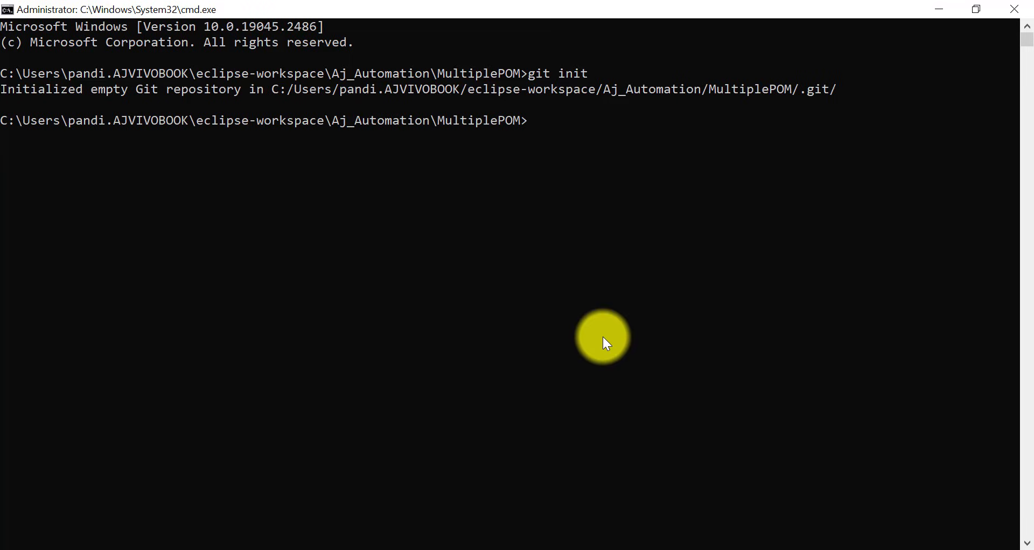
Step: Run git status, stage every file with git add ., and check status again
{"action": "type", "text": "git status"}
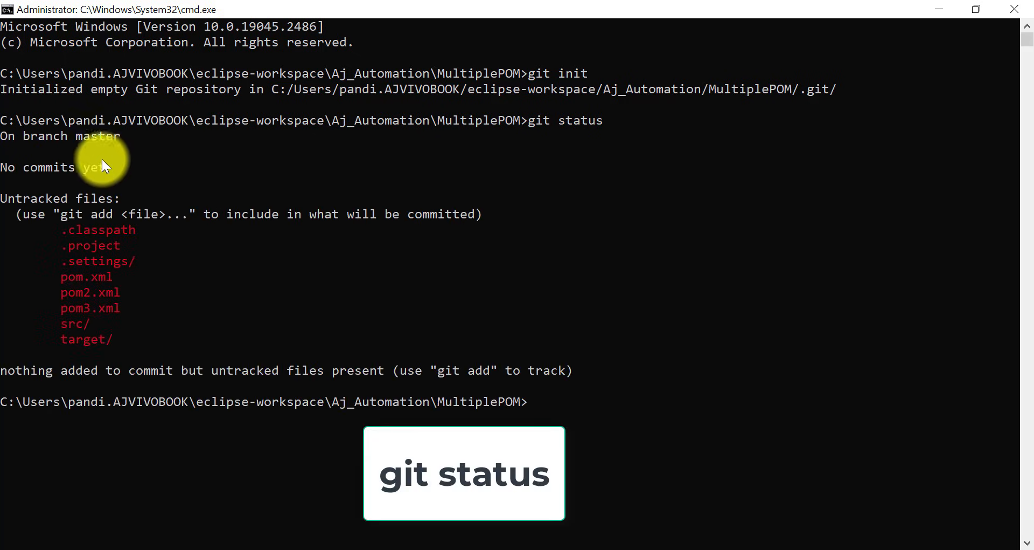
{"action": "mouse_move", "coordinate": [203, 197]}
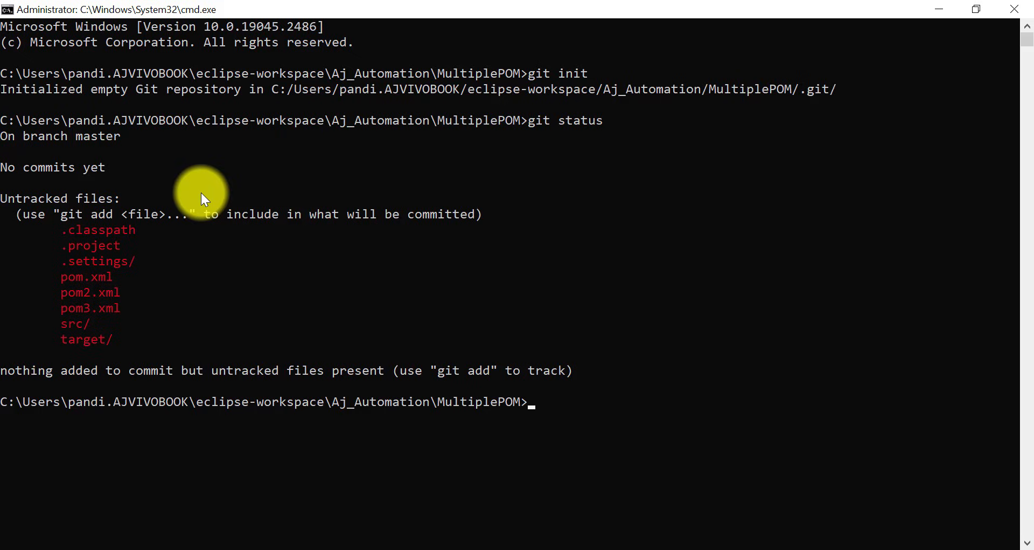
{"action": "mouse_move", "coordinate": [68, 235]}
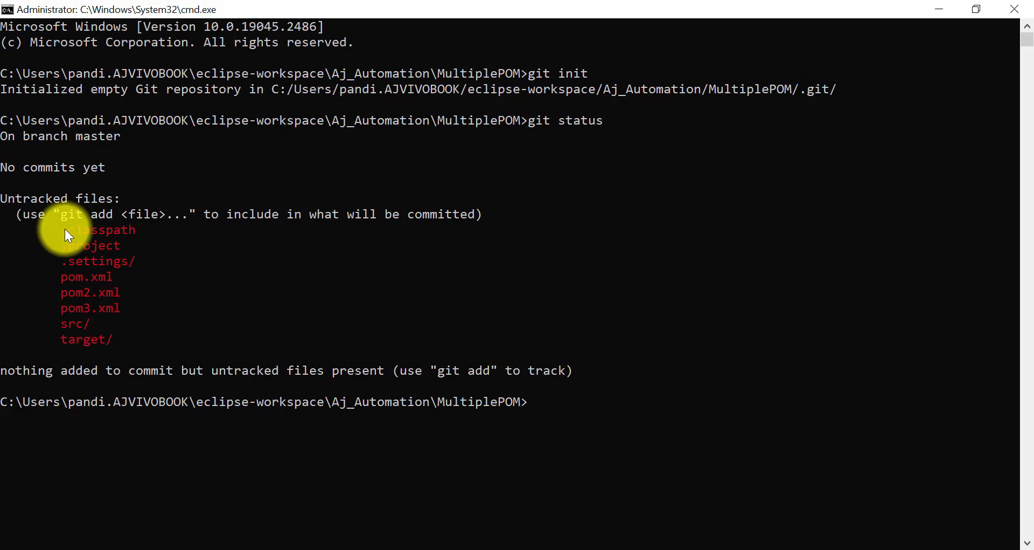
{"action": "mouse_move", "coordinate": [453, 342]}
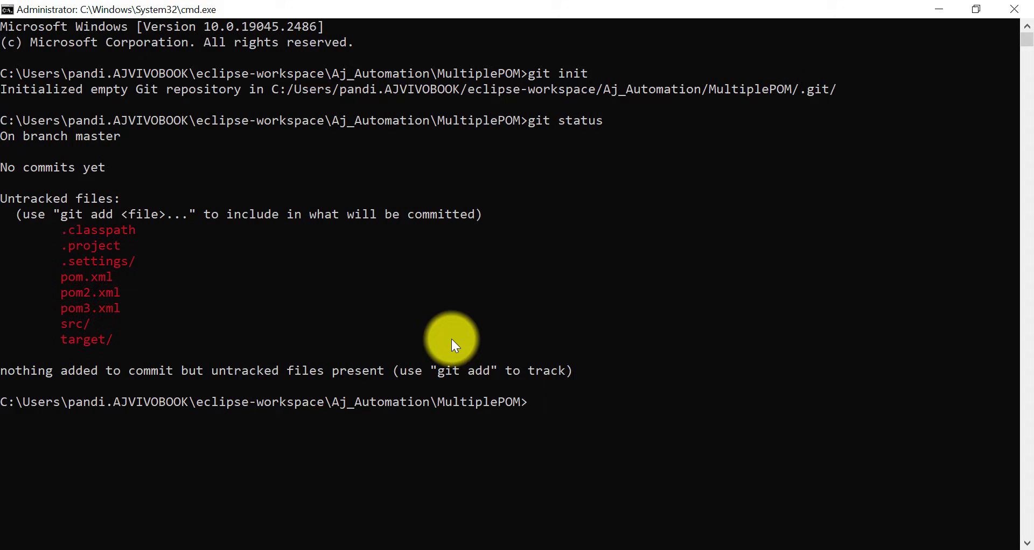
{"action": "mouse_move", "coordinate": [589, 403]}
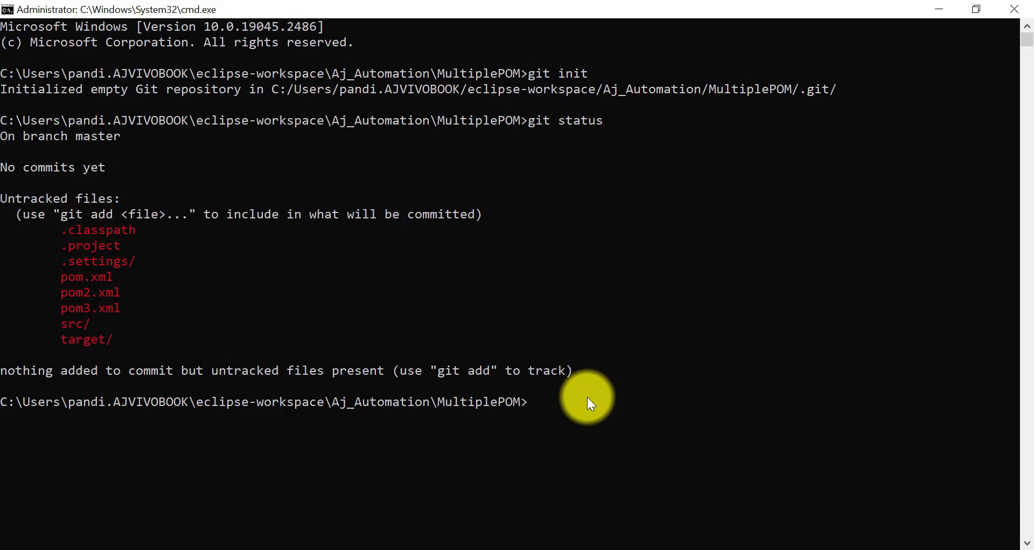
{"action": "type", "text": "git"}
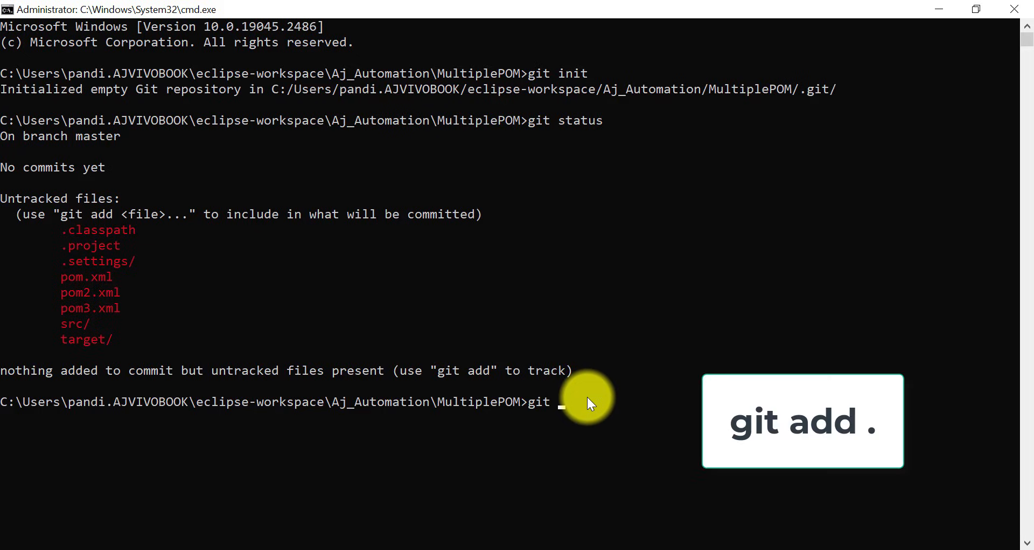
{"action": "type", "text": "add"}
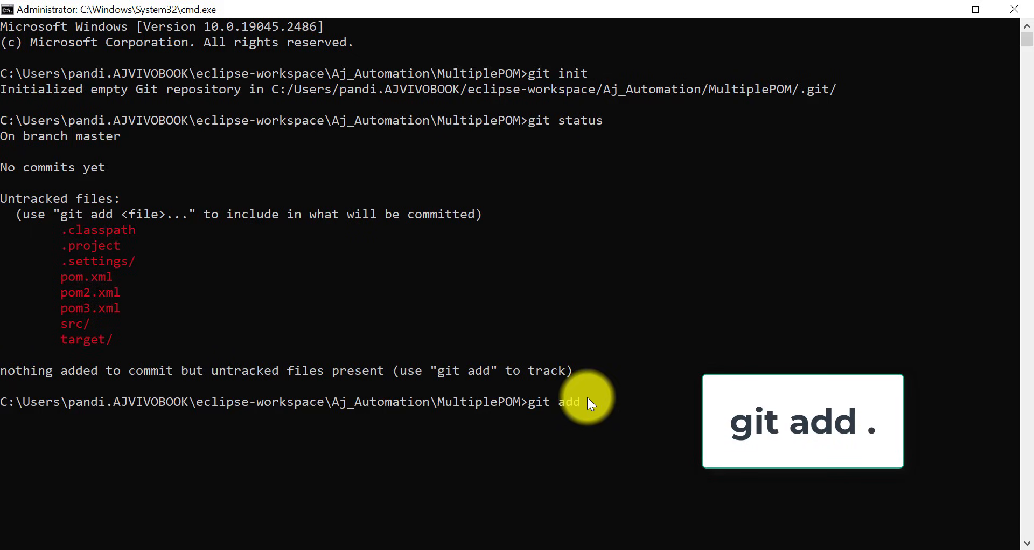
{"action": "key", "text": "Return"}
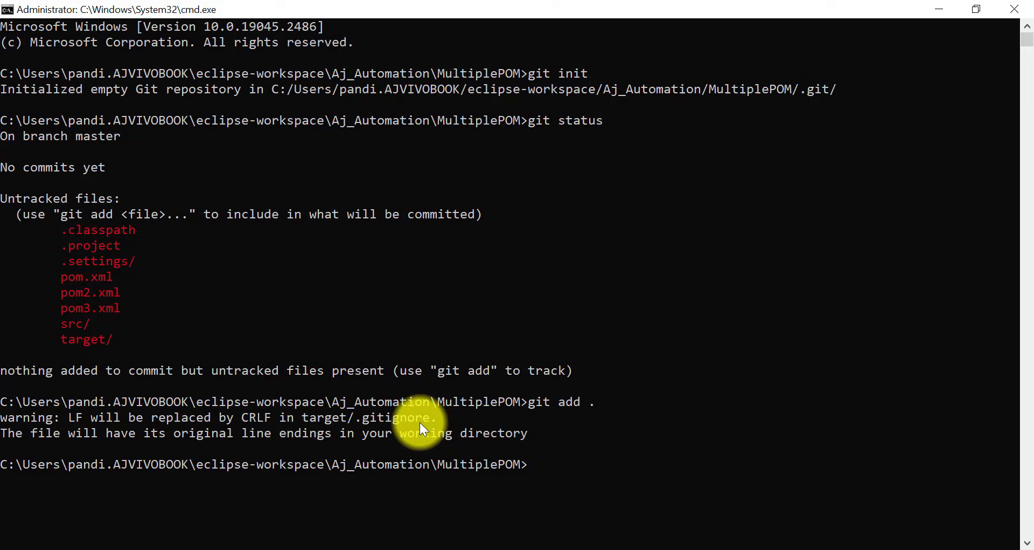
{"action": "mouse_move", "coordinate": [273, 311]}
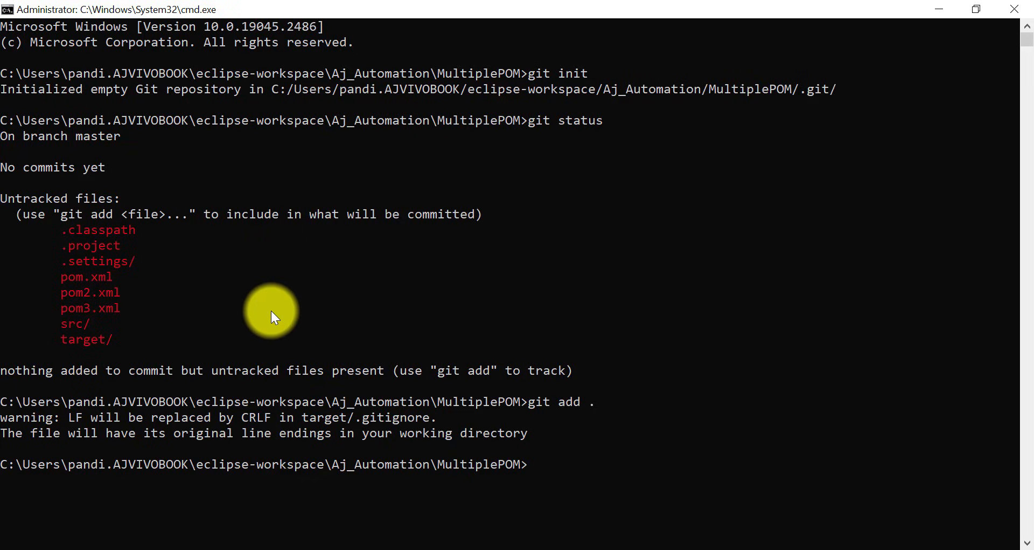
{"action": "mouse_move", "coordinate": [460, 311]}
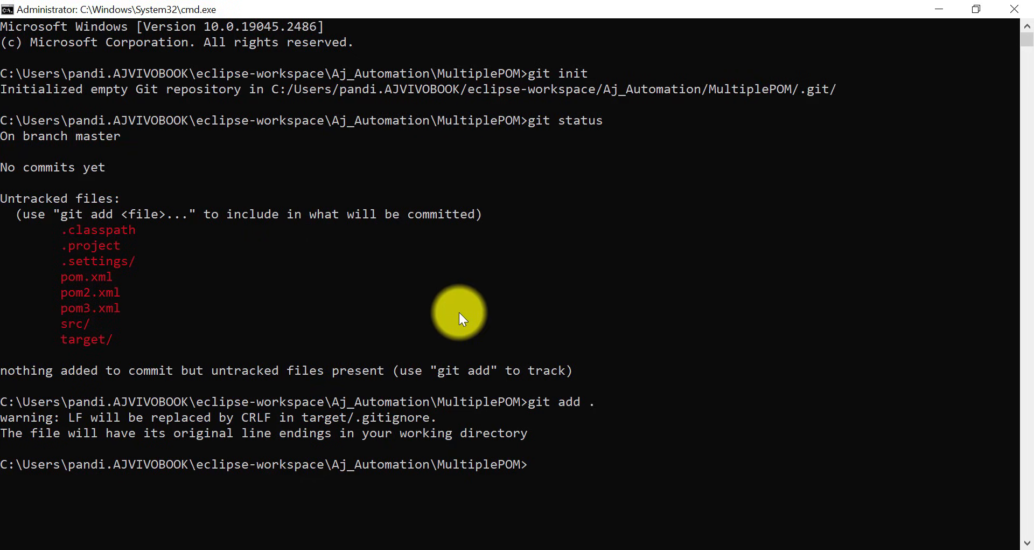
{"action": "type", "text": "git status"}
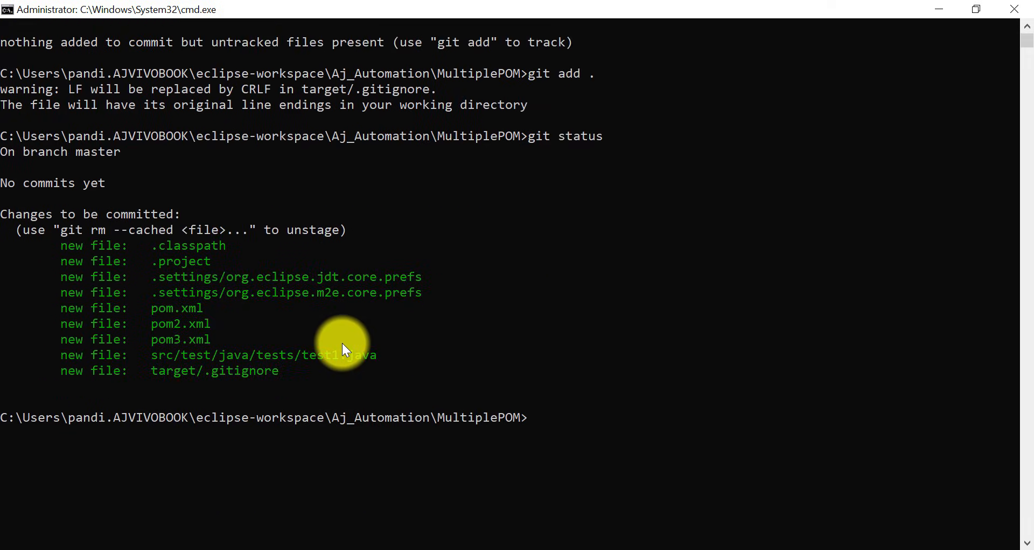
{"action": "mouse_move", "coordinate": [223, 337]}
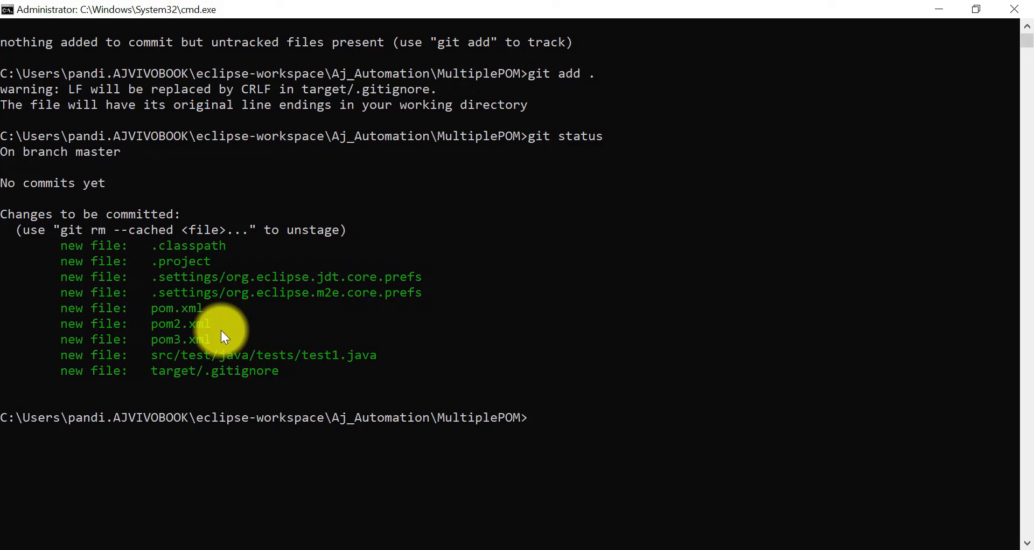
{"action": "type", "text": "git"}
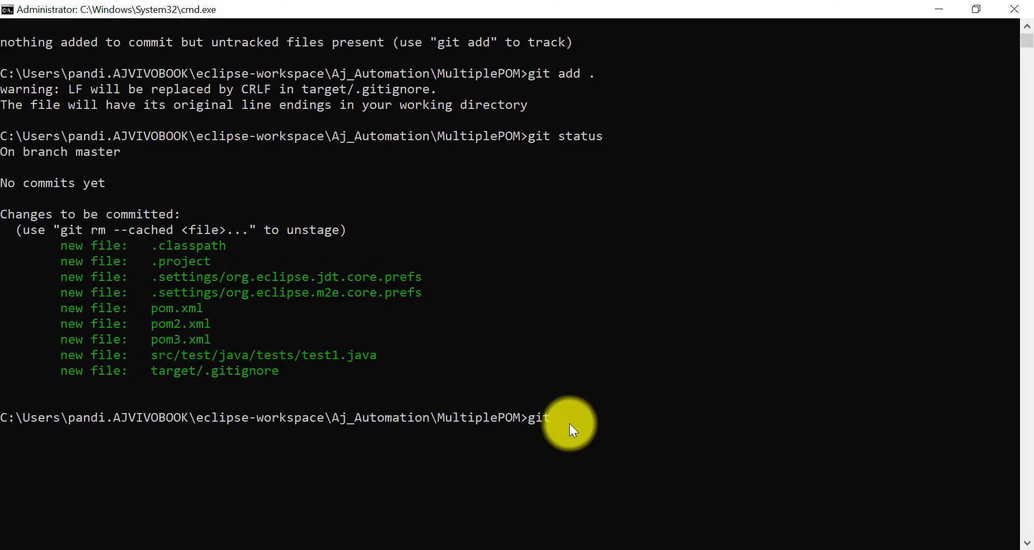
Step: Commit the nine staged files with the message 'Initial Commit'
{"action": "type", "text": "commit -m"}
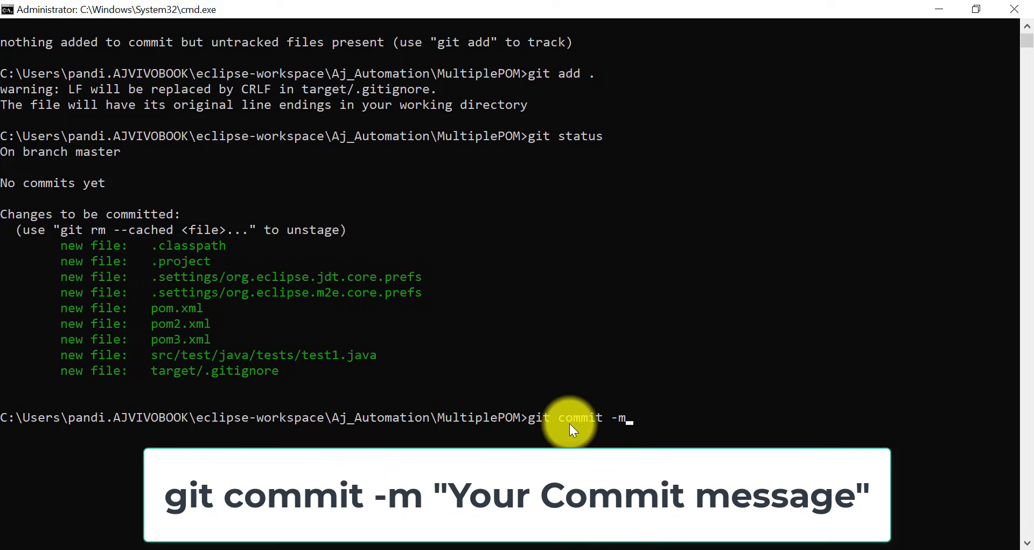
{"action": "type", "text": "\"Initial Commit\""}
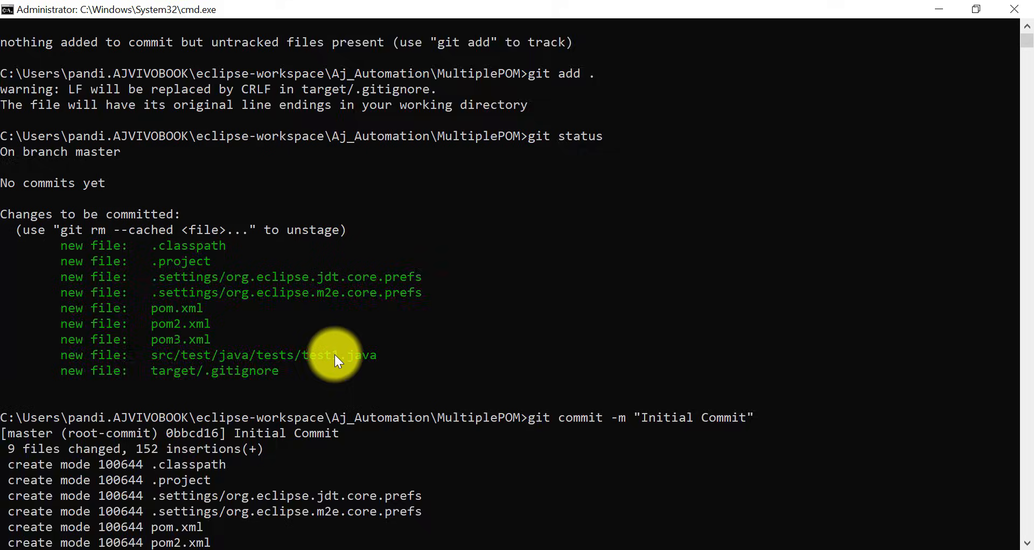
{"action": "scroll", "scroll_direction": "down", "scroll_amount": 3}
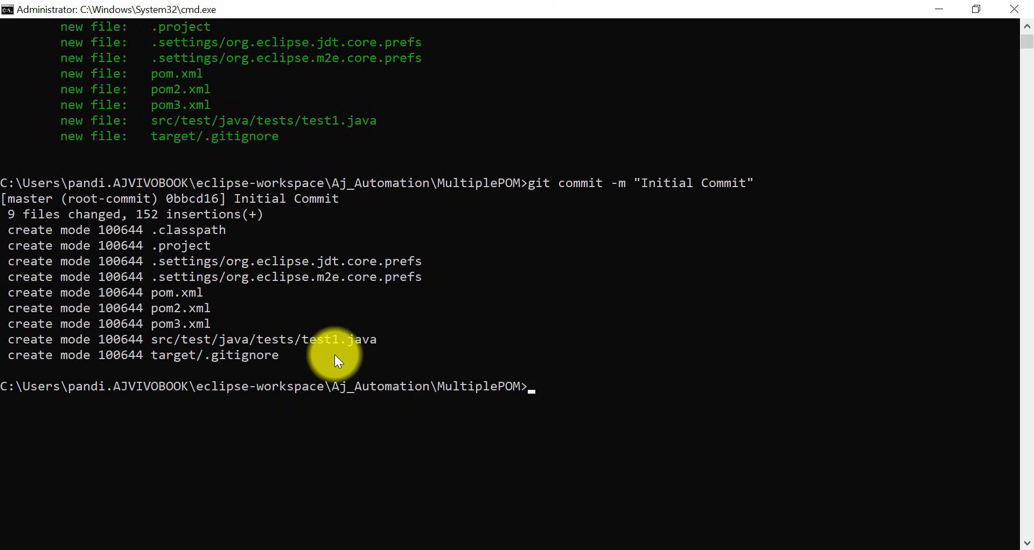
{"action": "scroll", "scroll_direction": "up", "scroll_amount": 3}
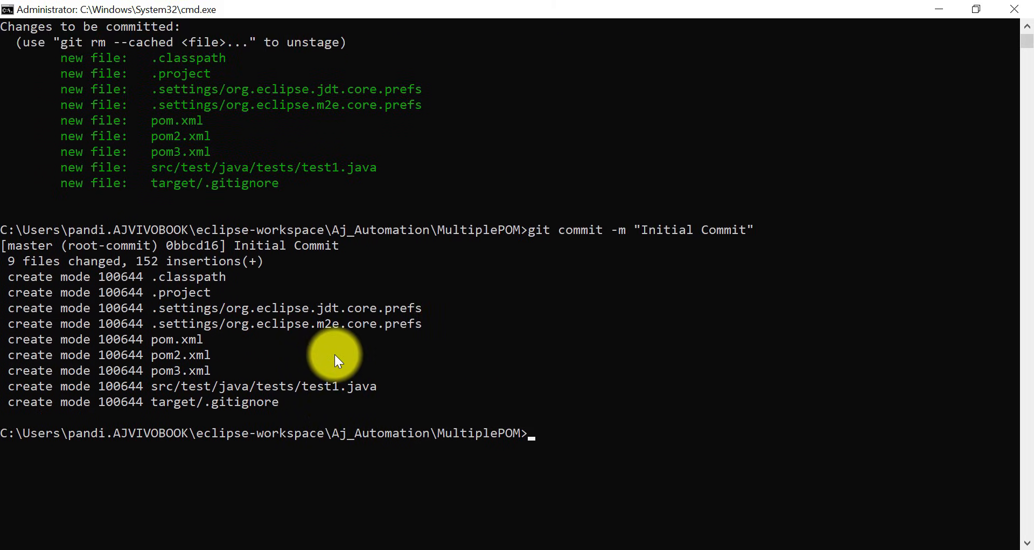
{"action": "mouse_move", "coordinate": [411, 398]}
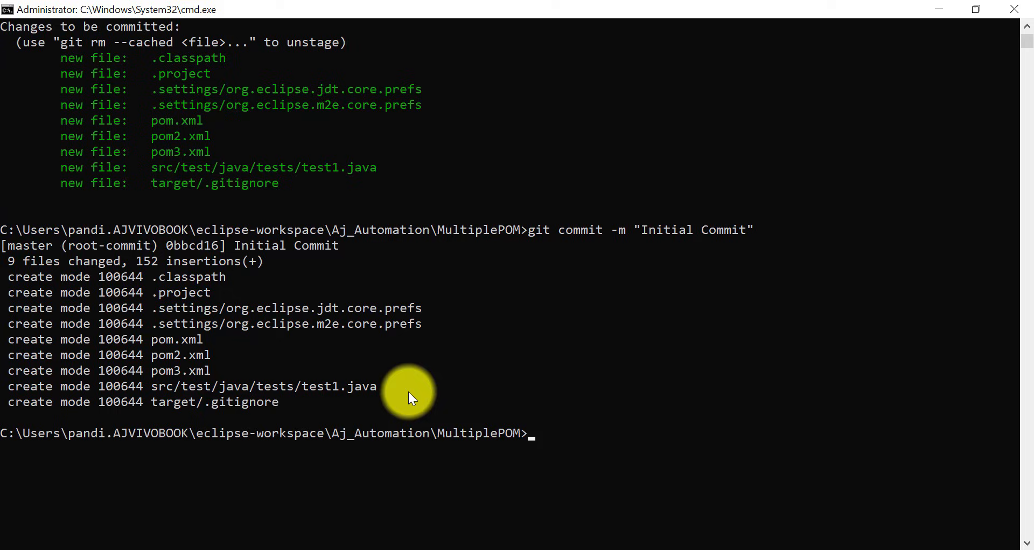
{"action": "mouse_move", "coordinate": [617, 495]}
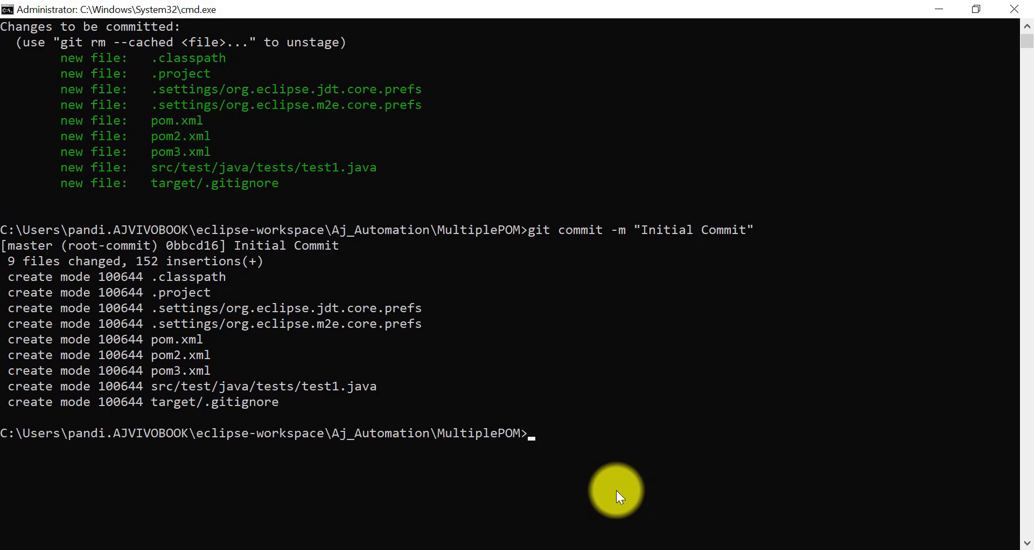
{"action": "type", "text": "git"}
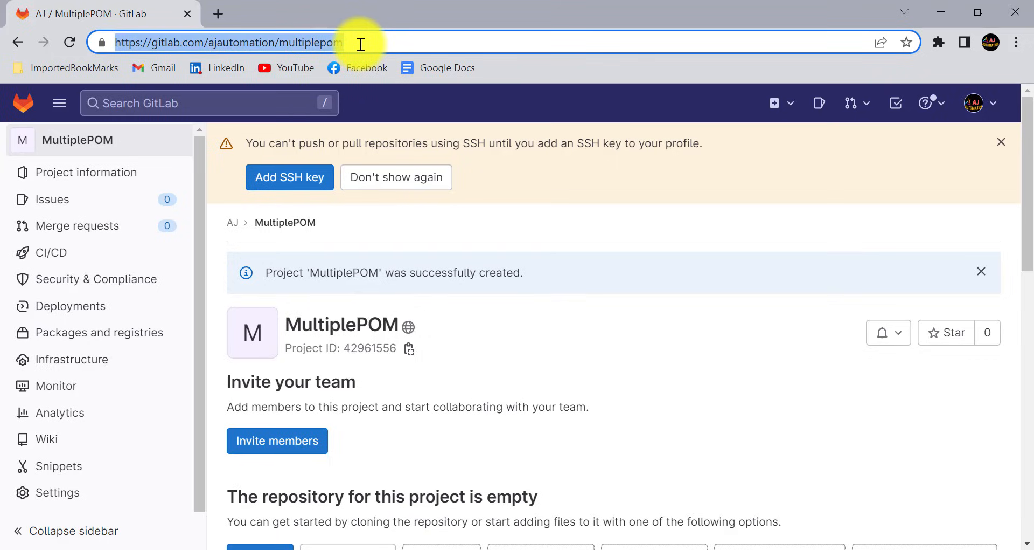
{"action": "mouse_move", "coordinate": [673, 502]}
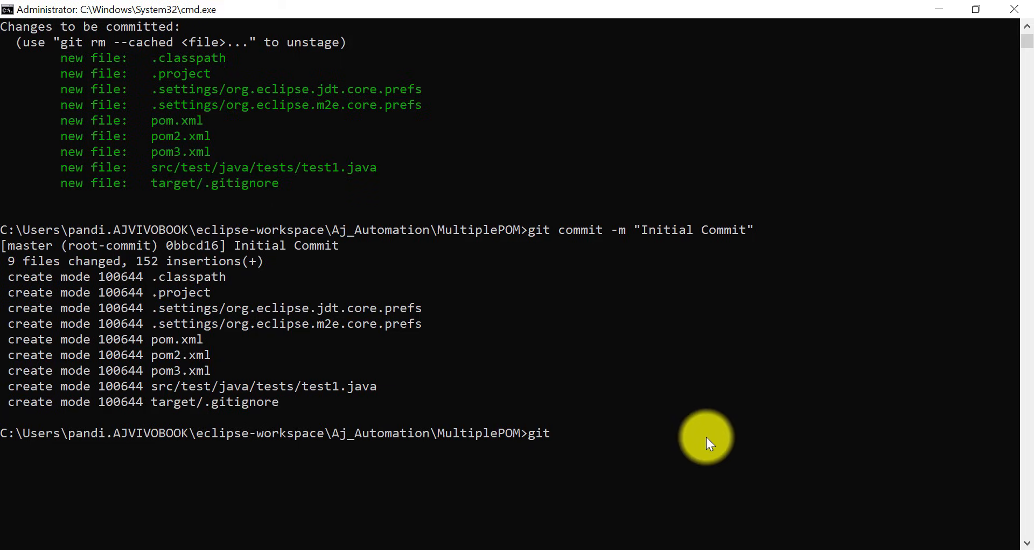
{"action": "mouse_move", "coordinate": [589, 477]}
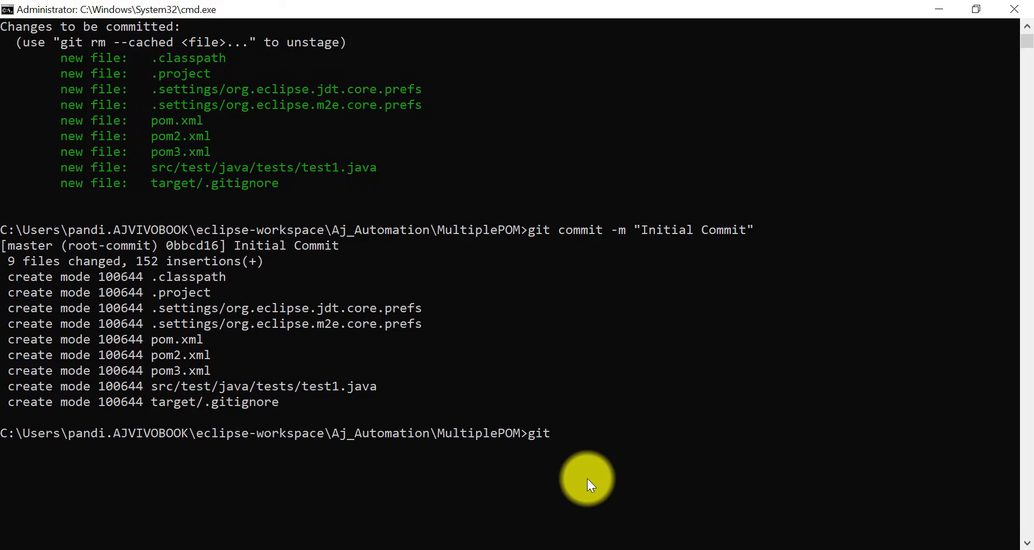
{"action": "type", "text": "remote"}
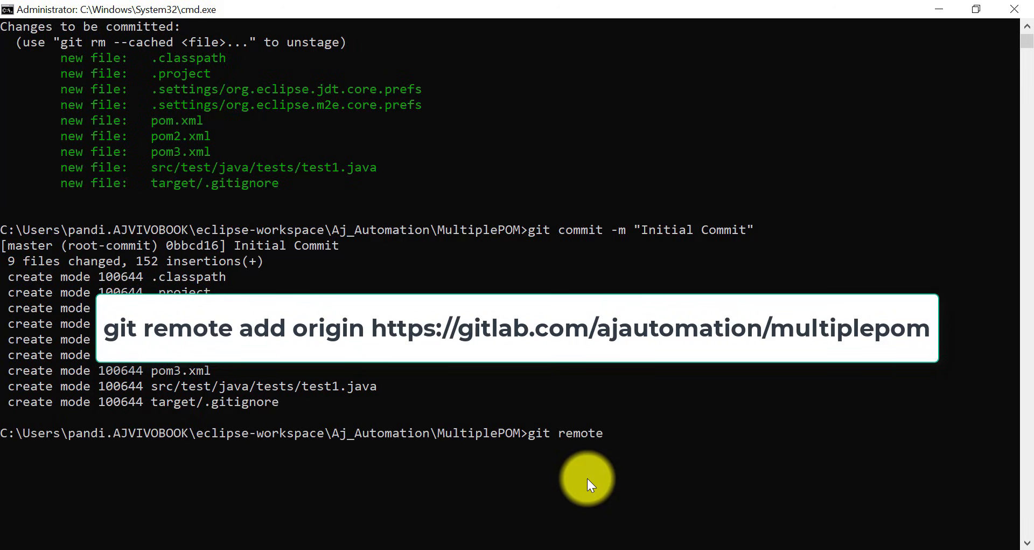
{"action": "type", "text": "add ori"}
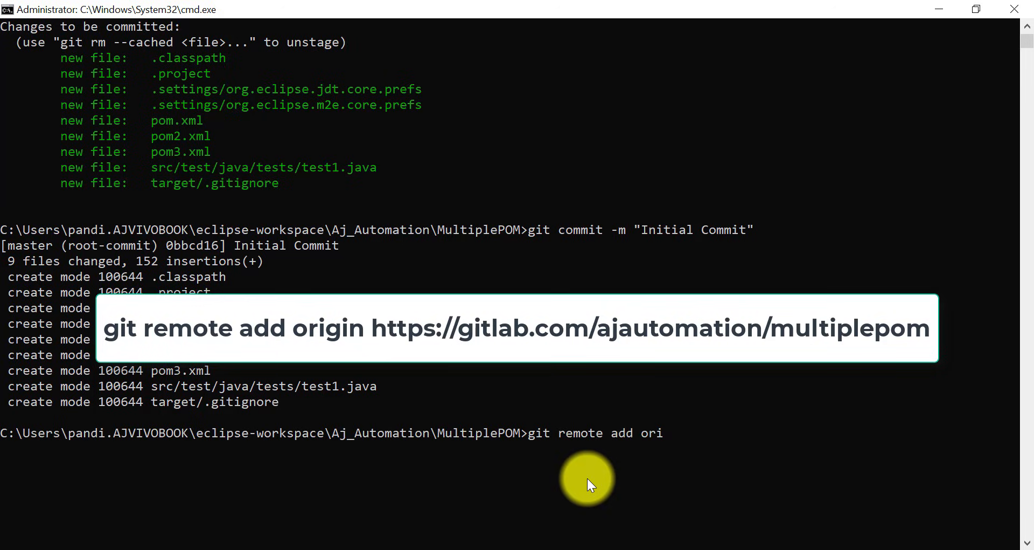
{"action": "type", "text": "gin"}
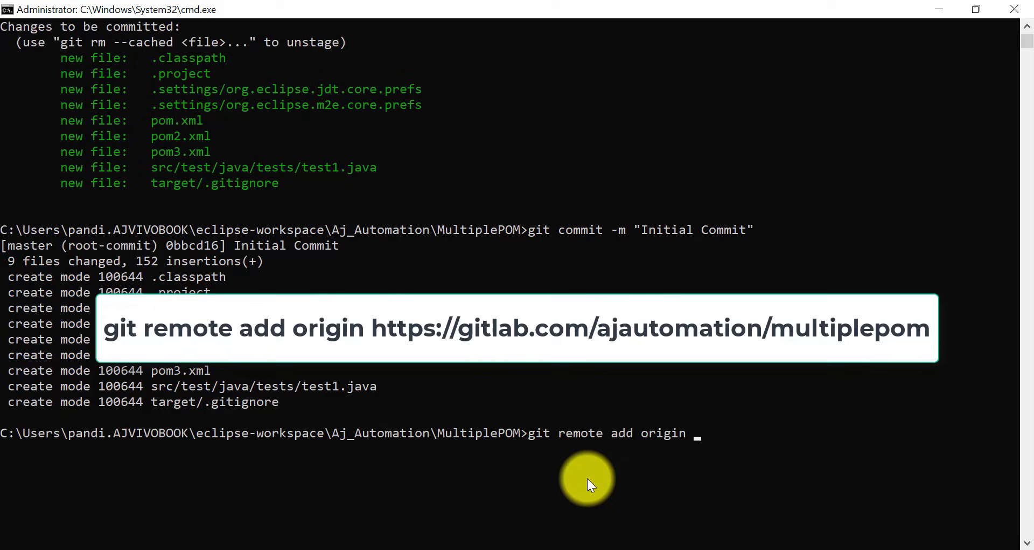
{"action": "type", "text": "https://gitlab.com/ajautomation/multiplepom"}
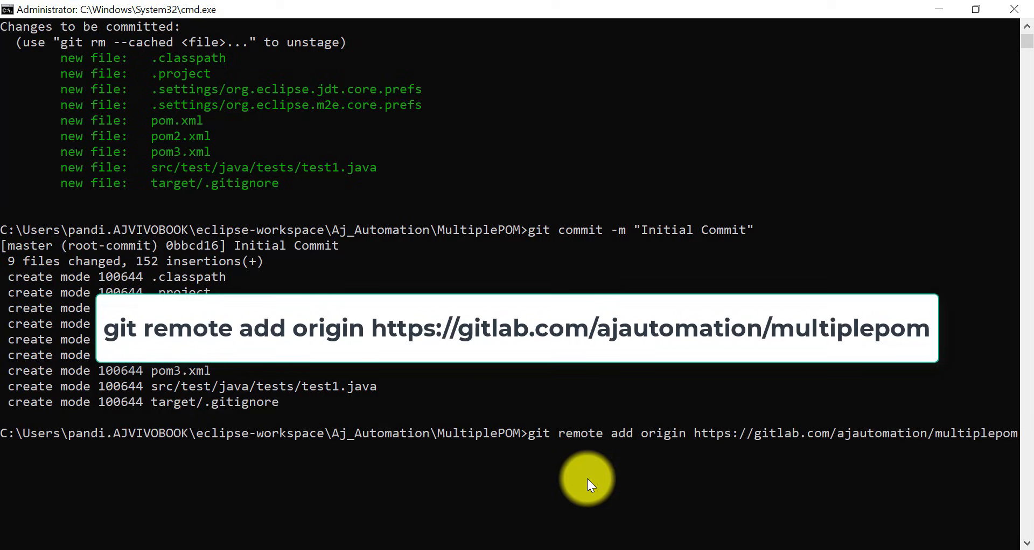
{"action": "mouse_move", "coordinate": [688, 453]}
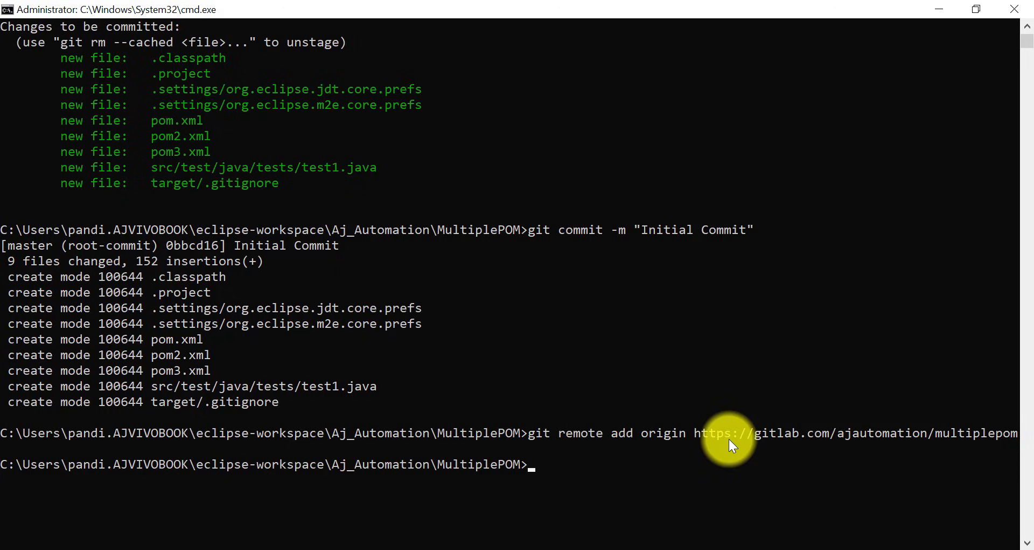
Step: Run git branch and confirm master is the only, current branch
{"action": "type", "text": "git b"}
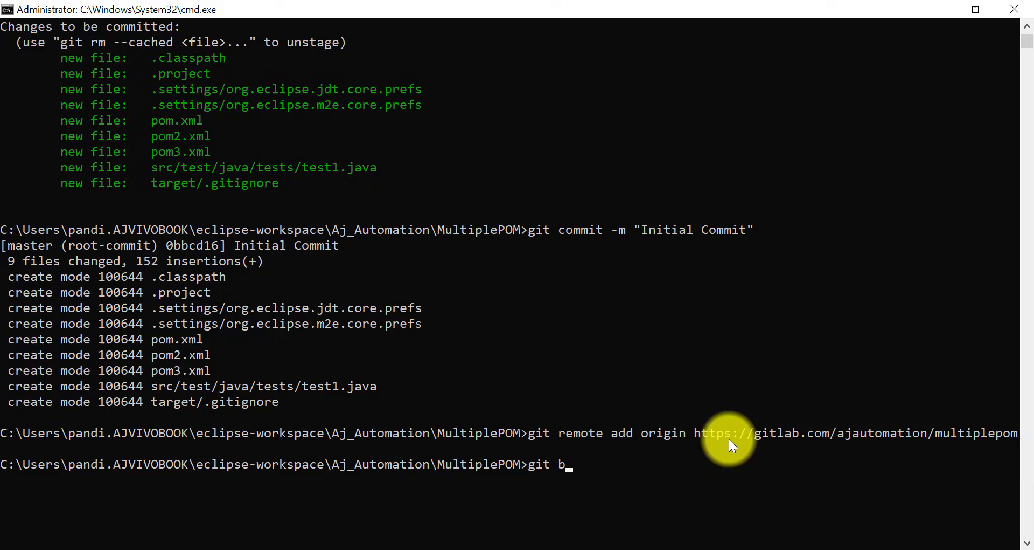
{"action": "type", "text": "r"}
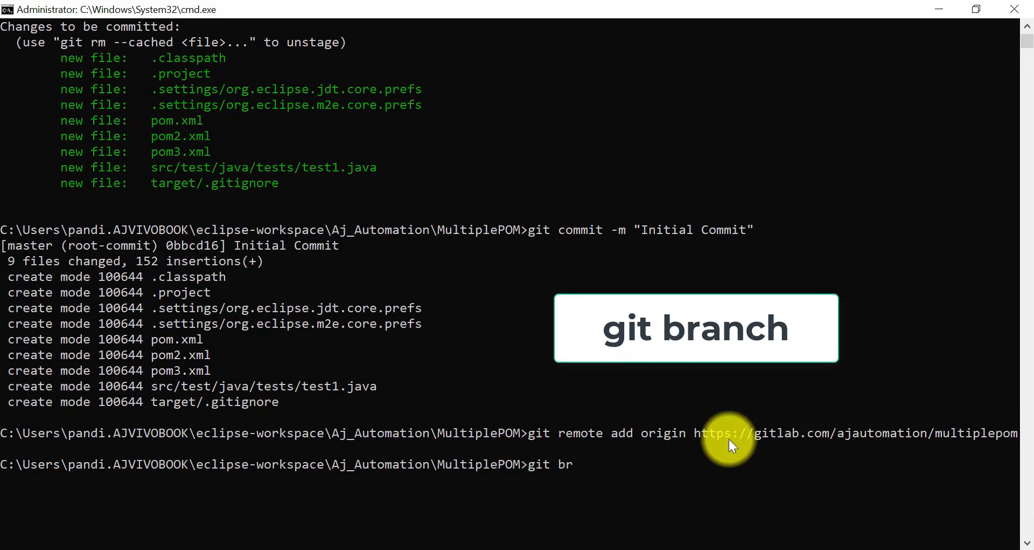
{"action": "type", "text": "anch"}
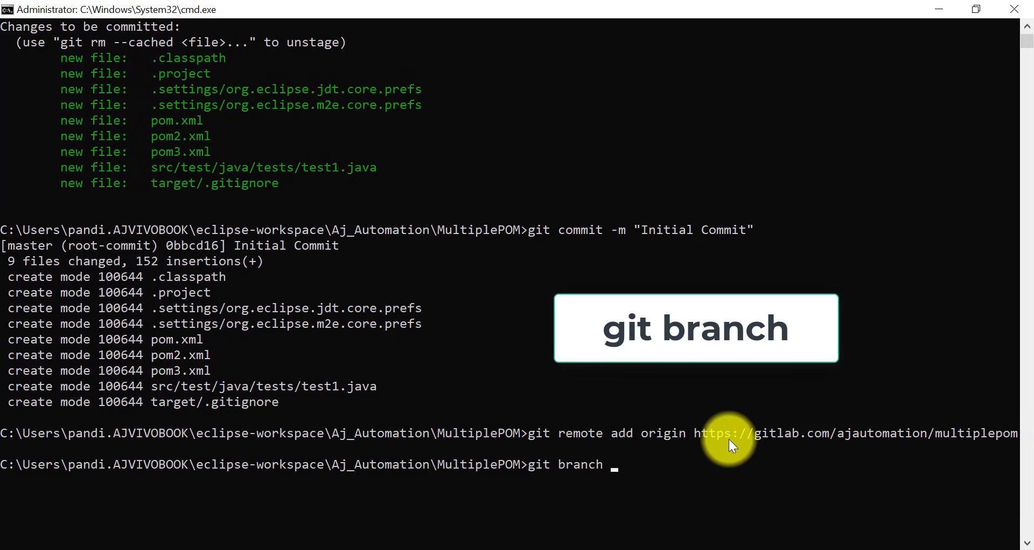
{"action": "key", "text": "Return"}
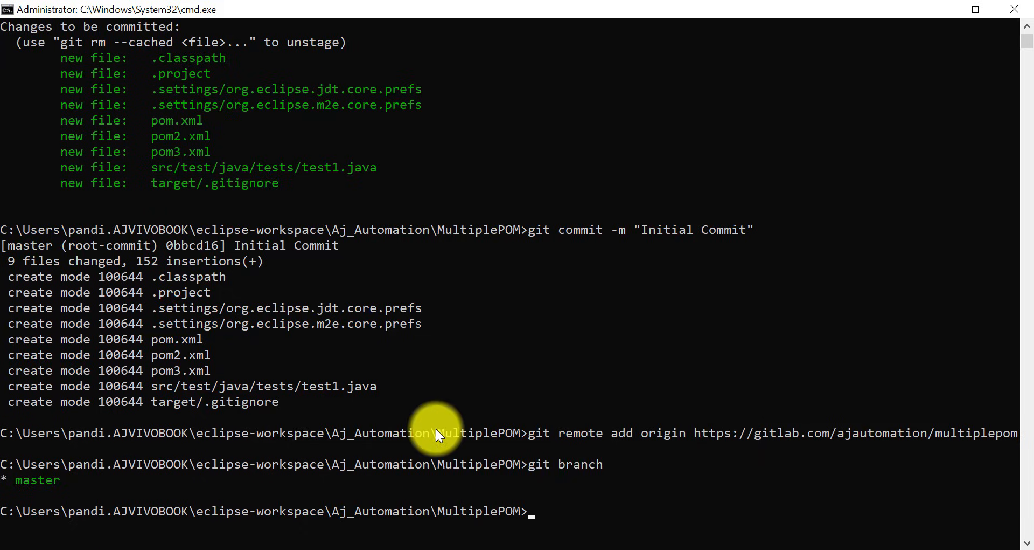
{"action": "scroll", "scroll_direction": "down", "scroll_amount": 3}
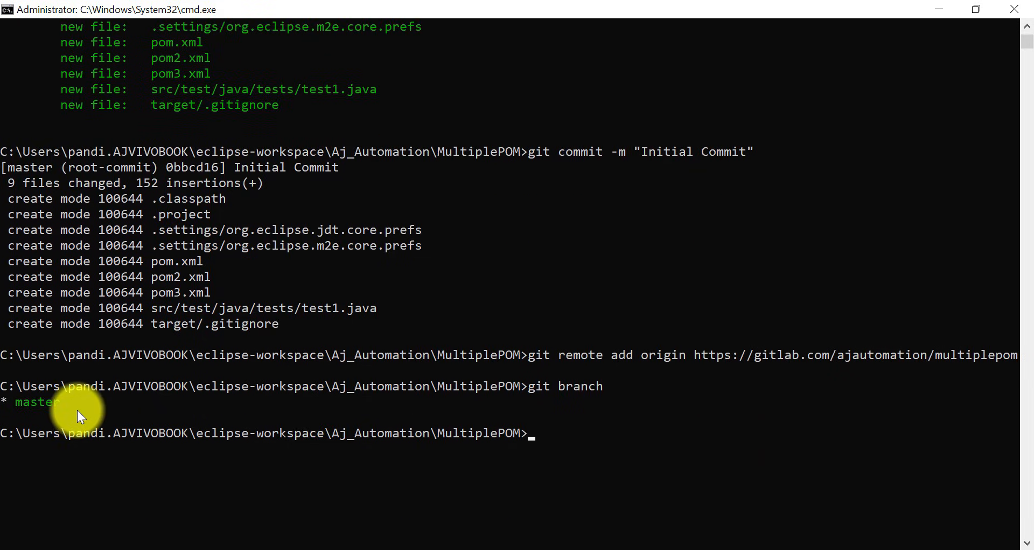
{"action": "mouse_move", "coordinate": [590, 459]}
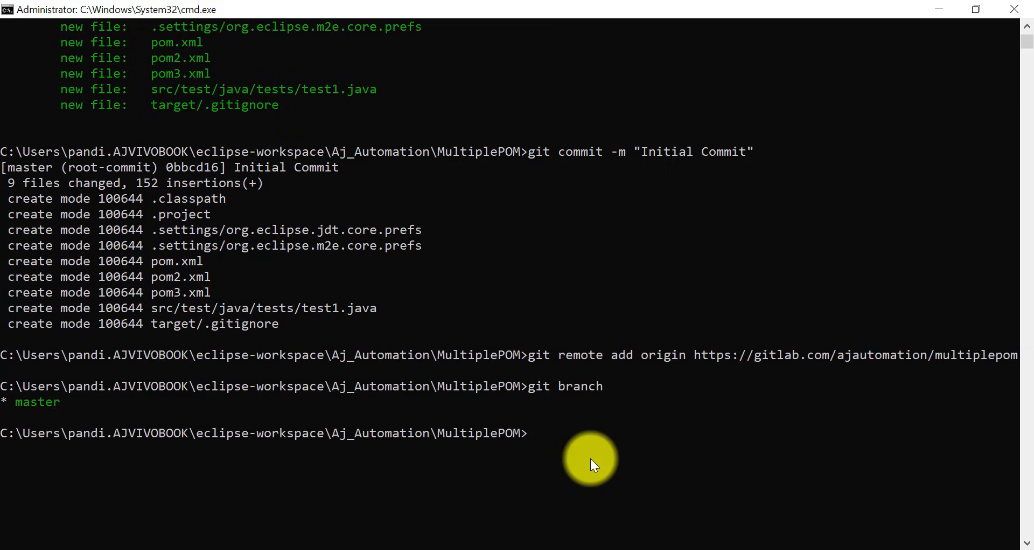
Step: Run git push origin master to upload the code to the GitLab MultiplePOM remote
{"action": "type", "text": "git p"}
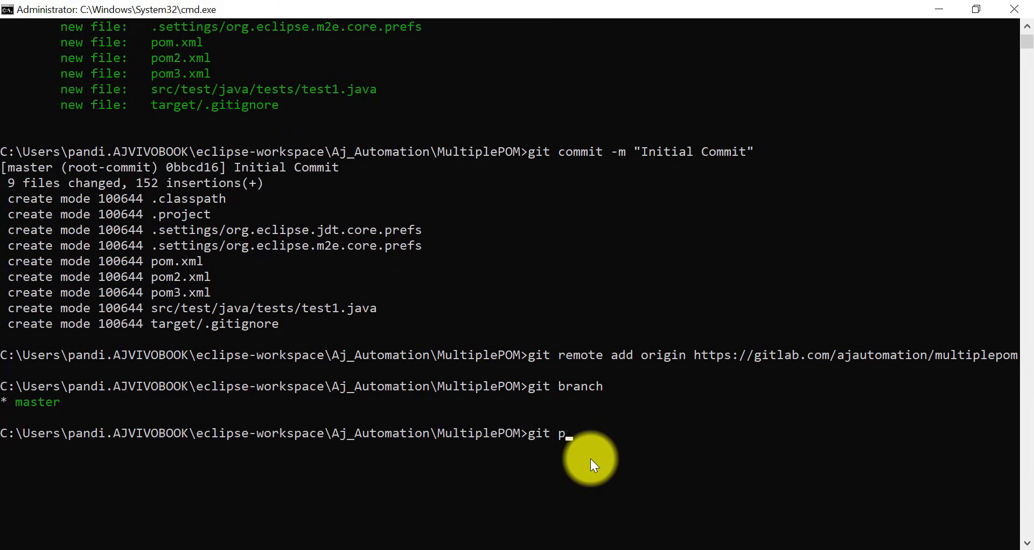
{"action": "type", "text": "ush or"}
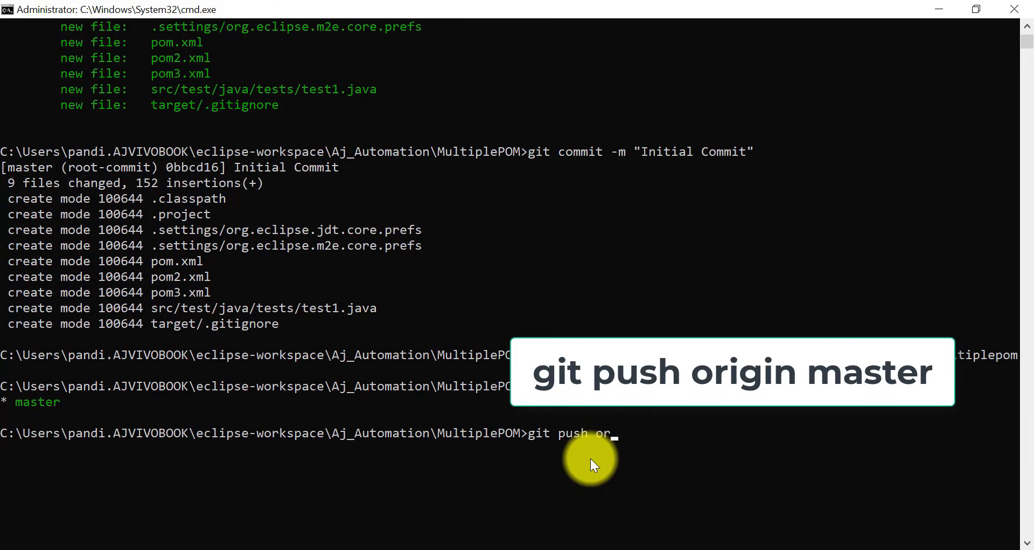
{"action": "type", "text": "igin ma"}
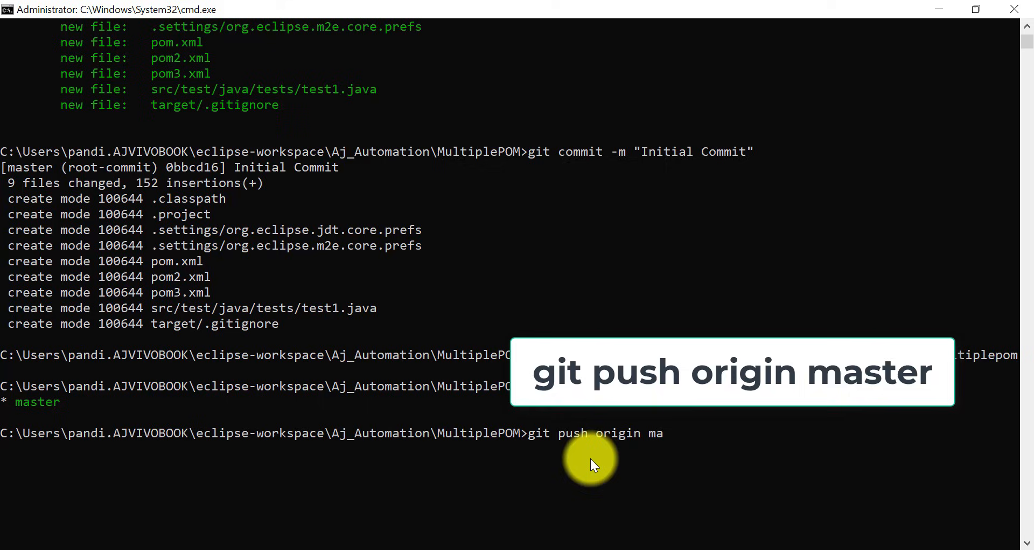
{"action": "type", "text": "ster"}
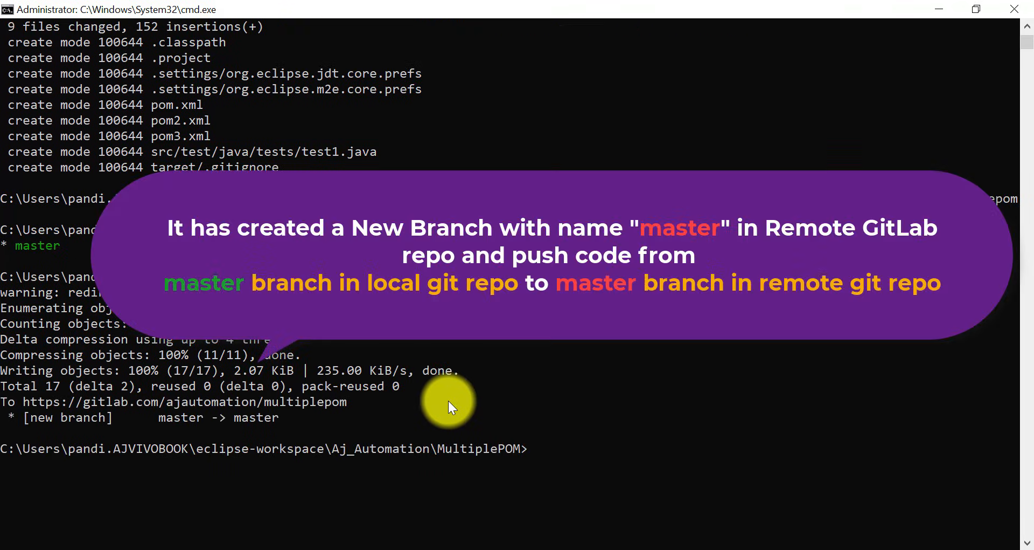
{"action": "mouse_move", "coordinate": [195, 434]}
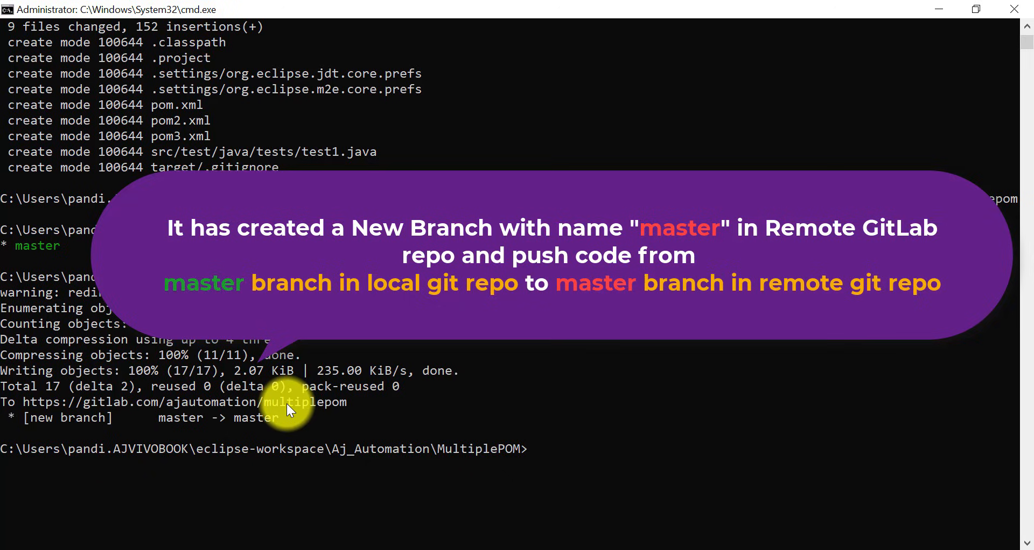
{"action": "mouse_move", "coordinate": [389, 419]}
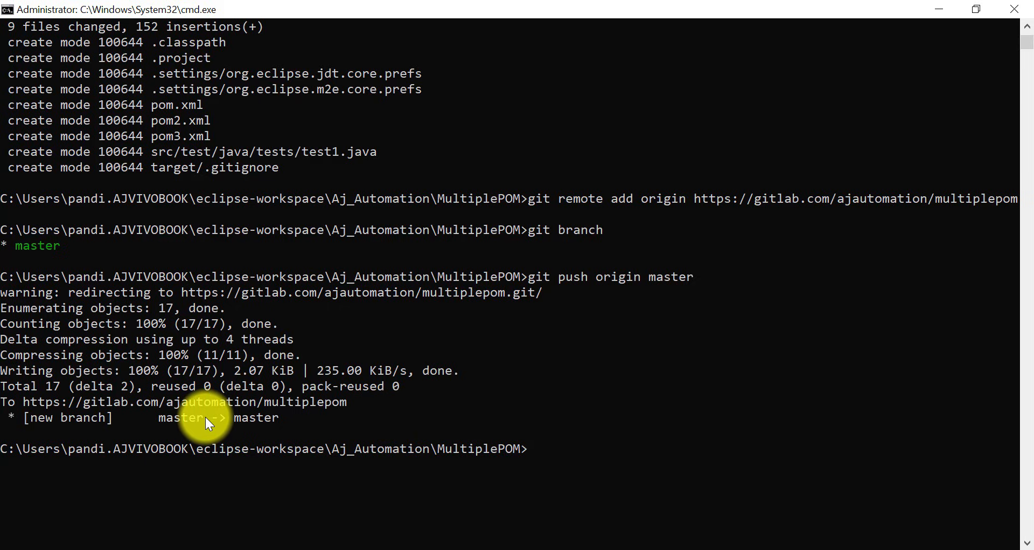
{"action": "mouse_move", "coordinate": [571, 407]}
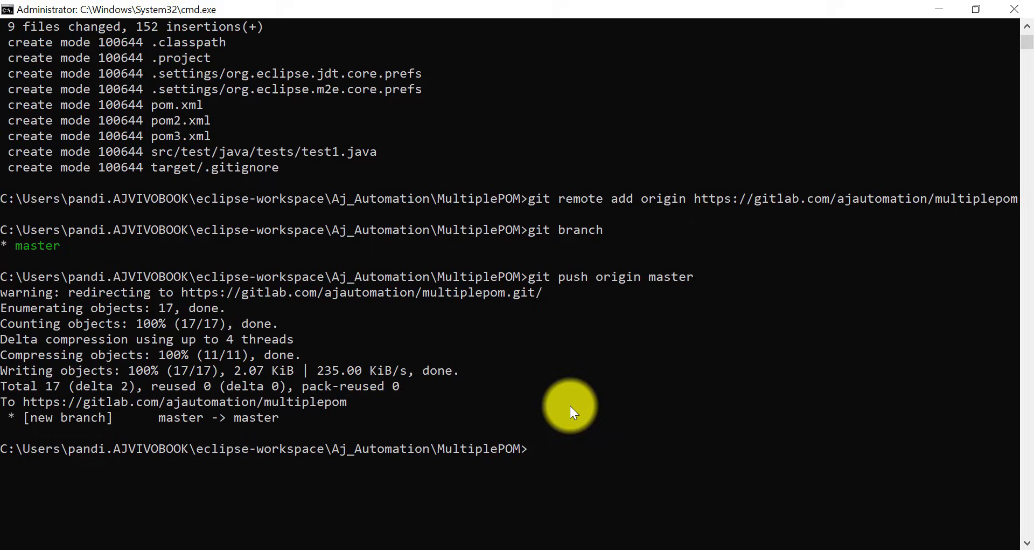
{"action": "mouse_move", "coordinate": [513, 541]}
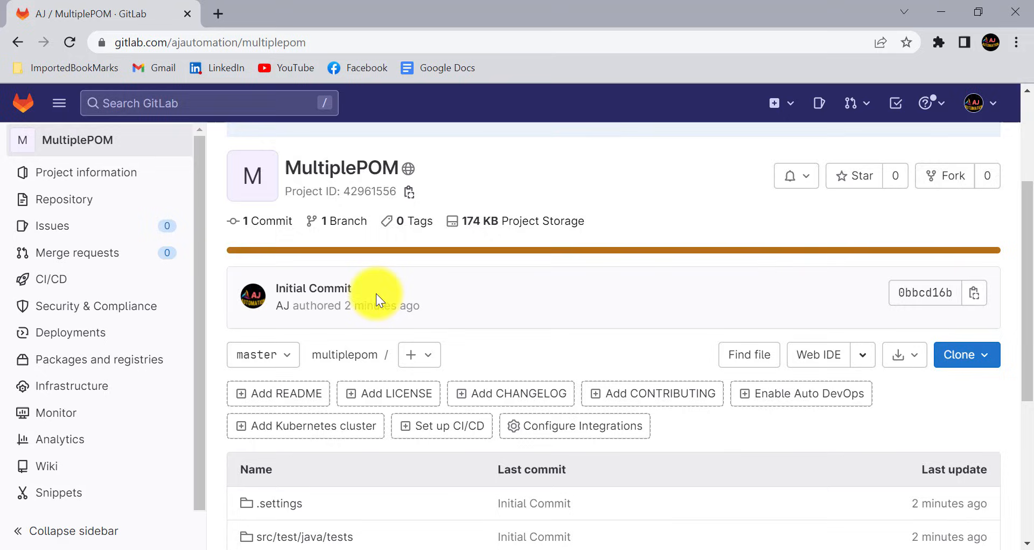
Step: Check the GitLab branch list for master and view the Initial Commit's pushed files
{"action": "left_click", "coordinate": [257, 355]}
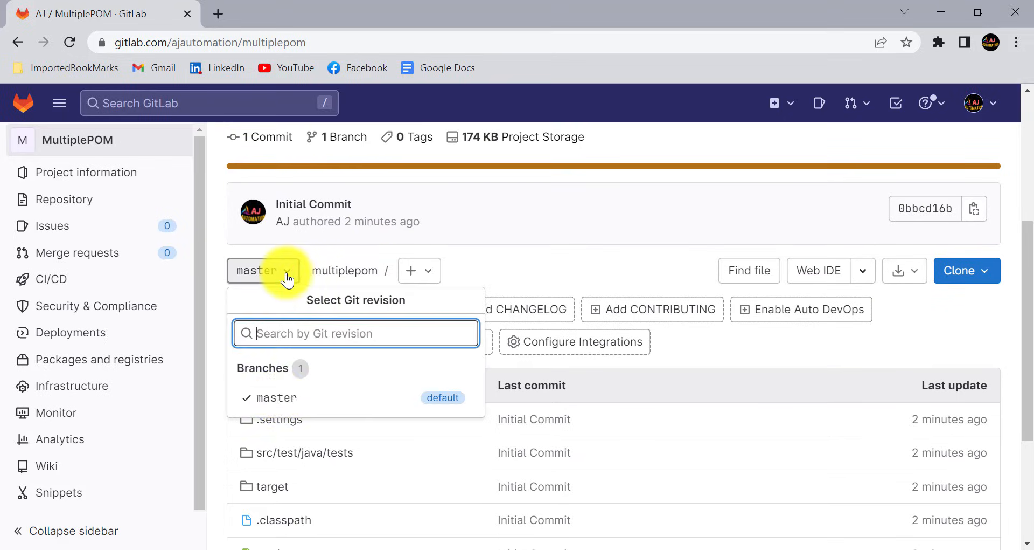
{"action": "mouse_move", "coordinate": [491, 358]}
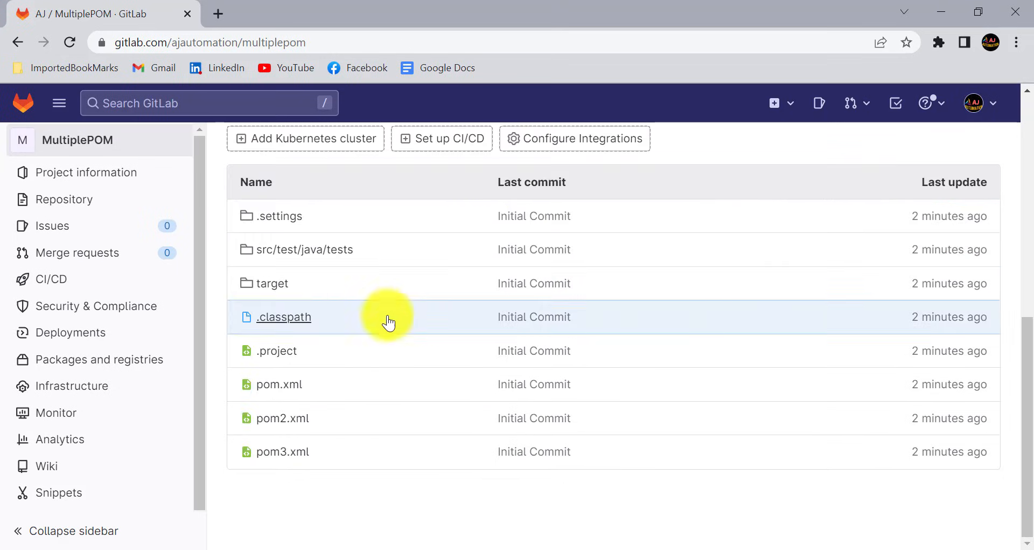
{"action": "scroll", "scroll_direction": "up", "scroll_amount": 3}
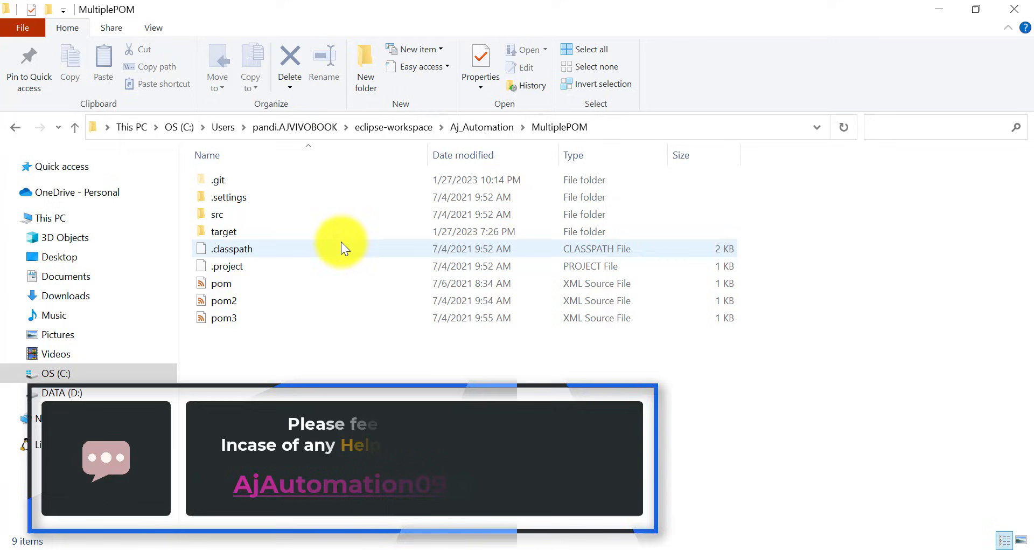
{"action": "mouse_move", "coordinate": [328, 347]}
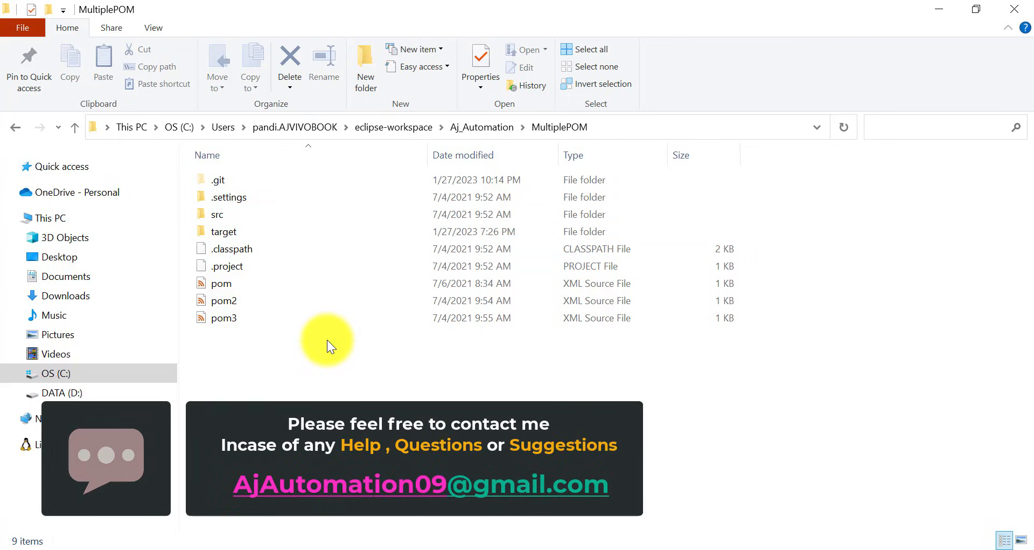
{"action": "mouse_move", "coordinate": [501, 541]}
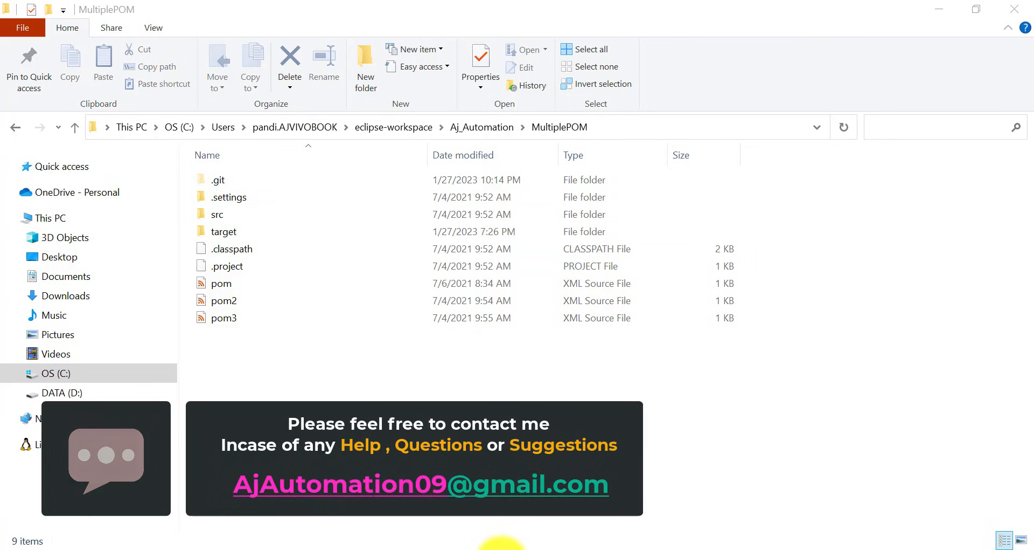